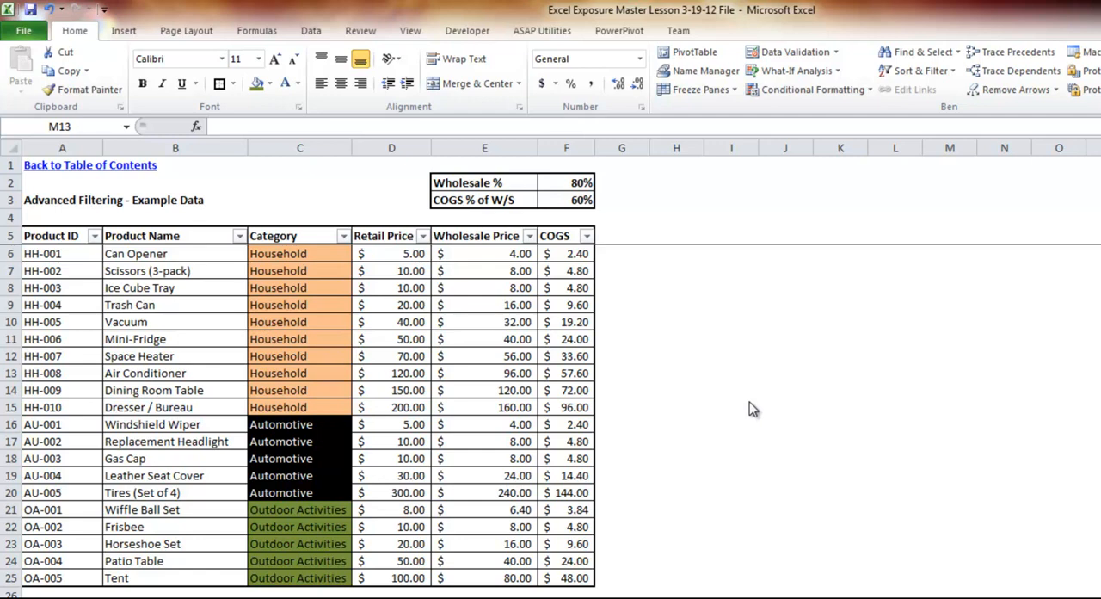
mouse_move(74, 287)
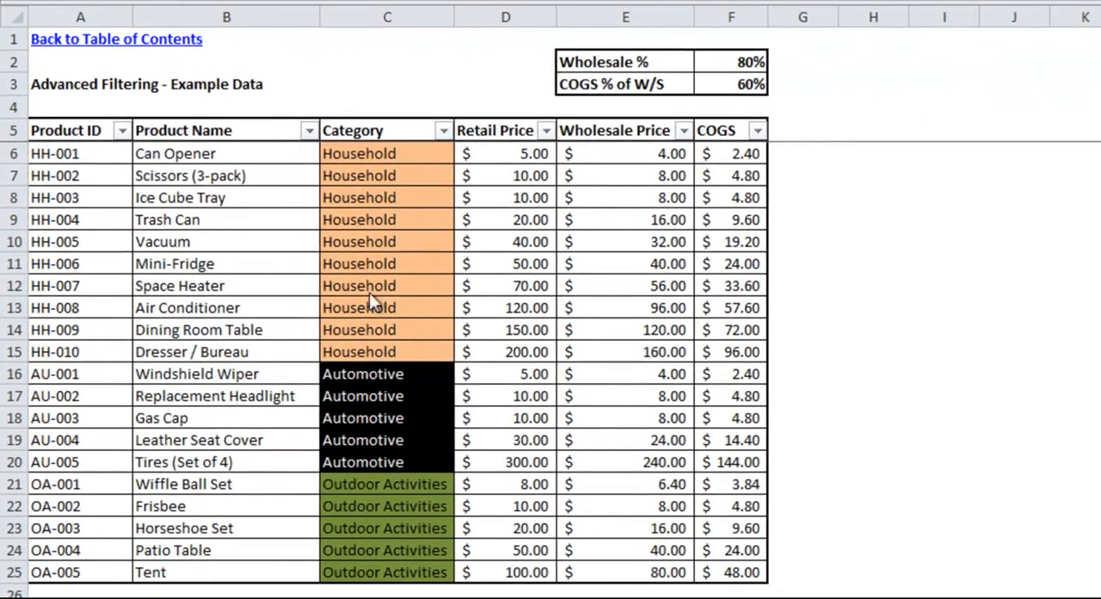
mouse_move(65, 519)
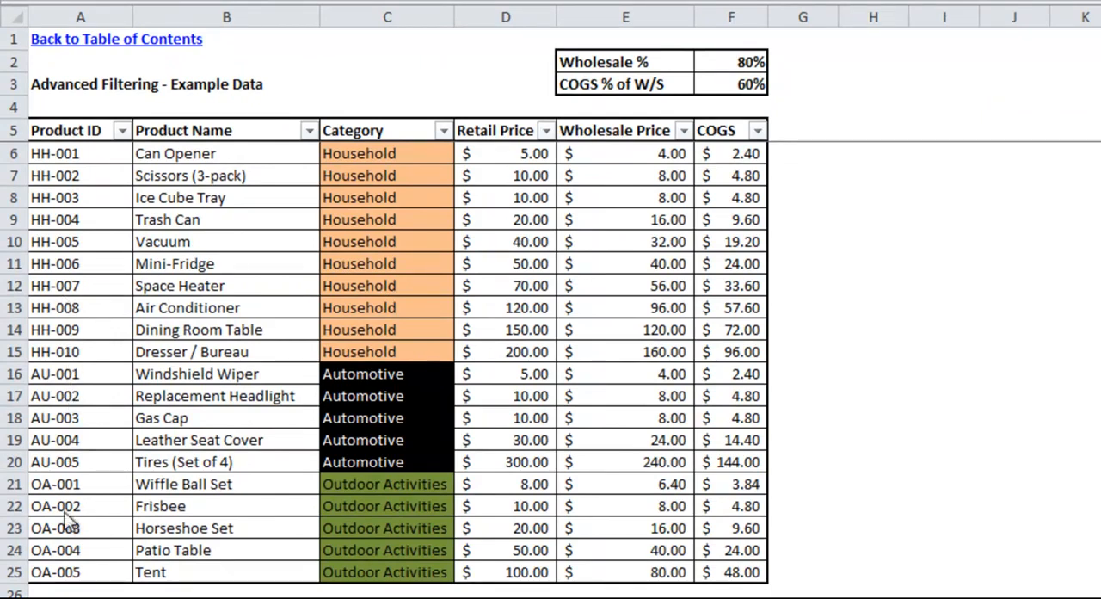
mouse_move(102, 289)
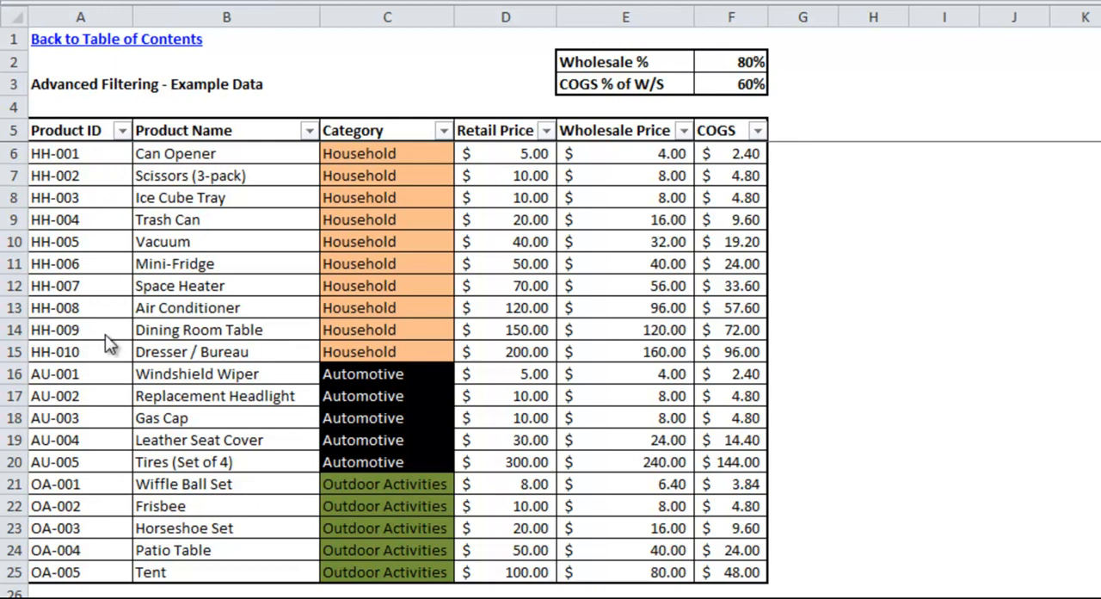
mouse_move(174, 461)
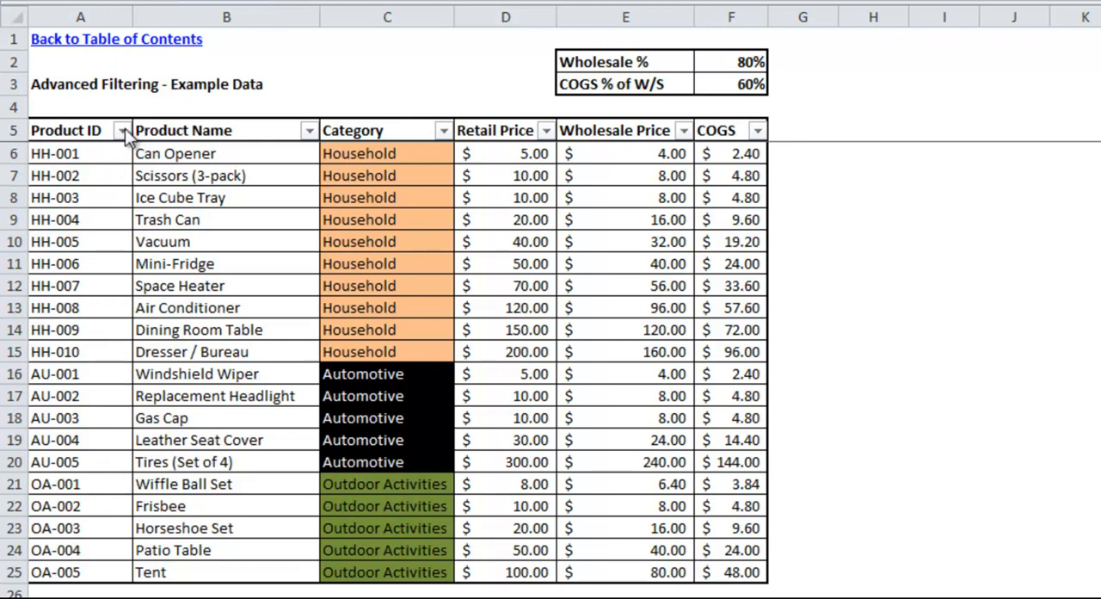
- Select the whole product data table A5:F25 so filtering can be toggled off
left_click_drag(66, 131, 626, 418)
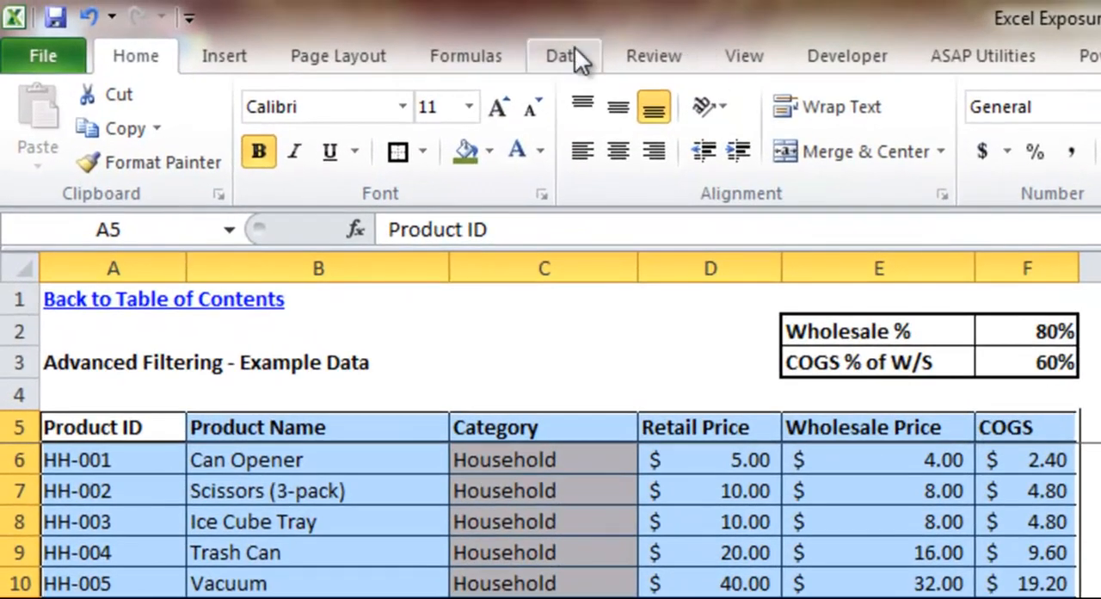
- Switch filtering back on from Data > Filter, restoring dropdowns on every column
left_click(563, 55)
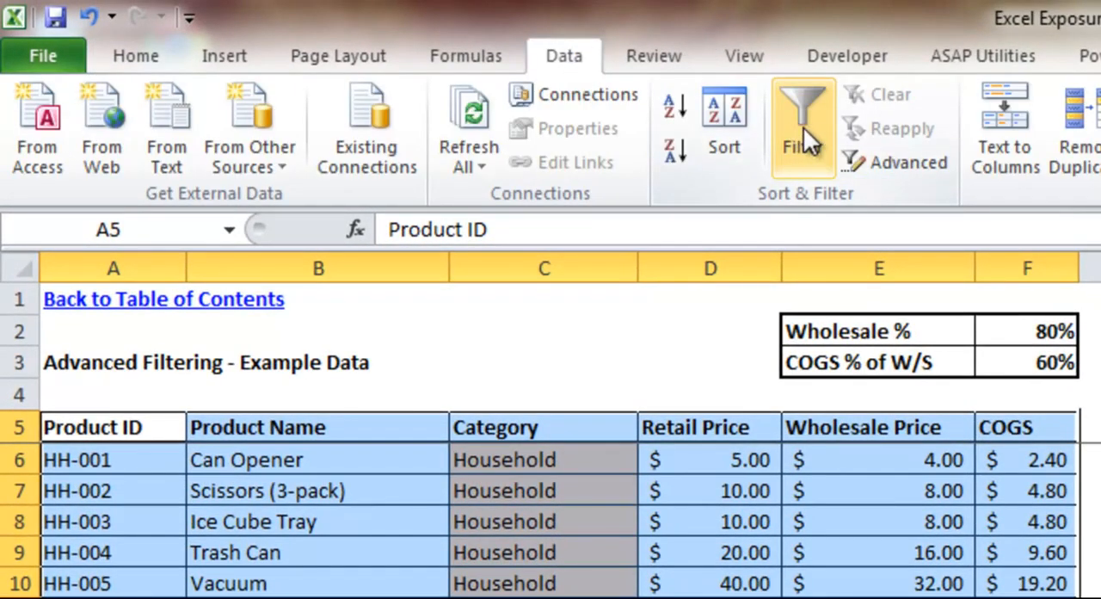
left_click(801, 120)
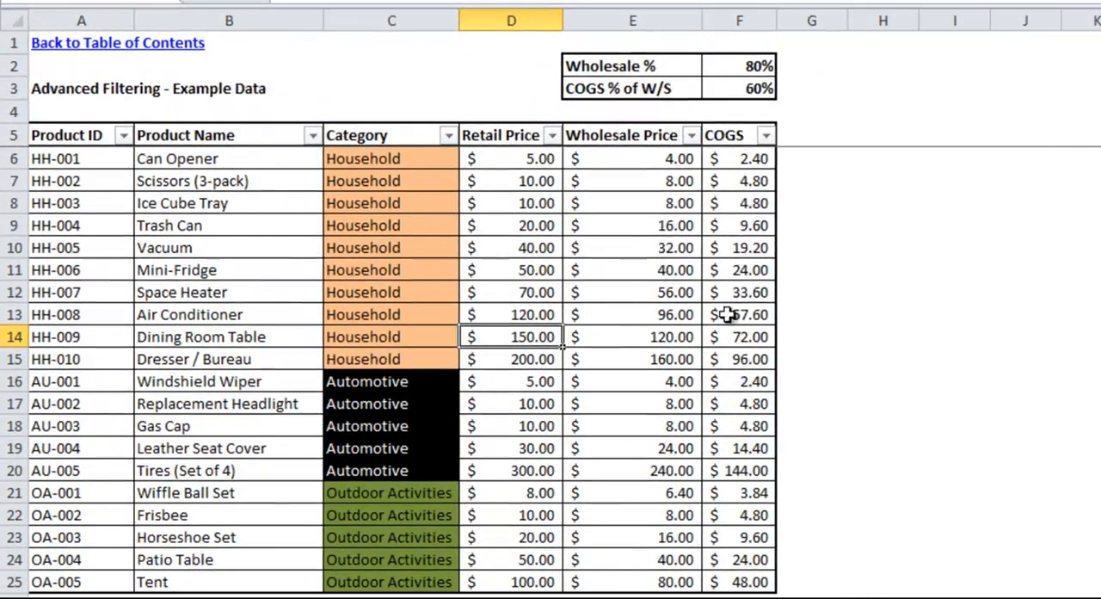
mouse_move(503, 187)
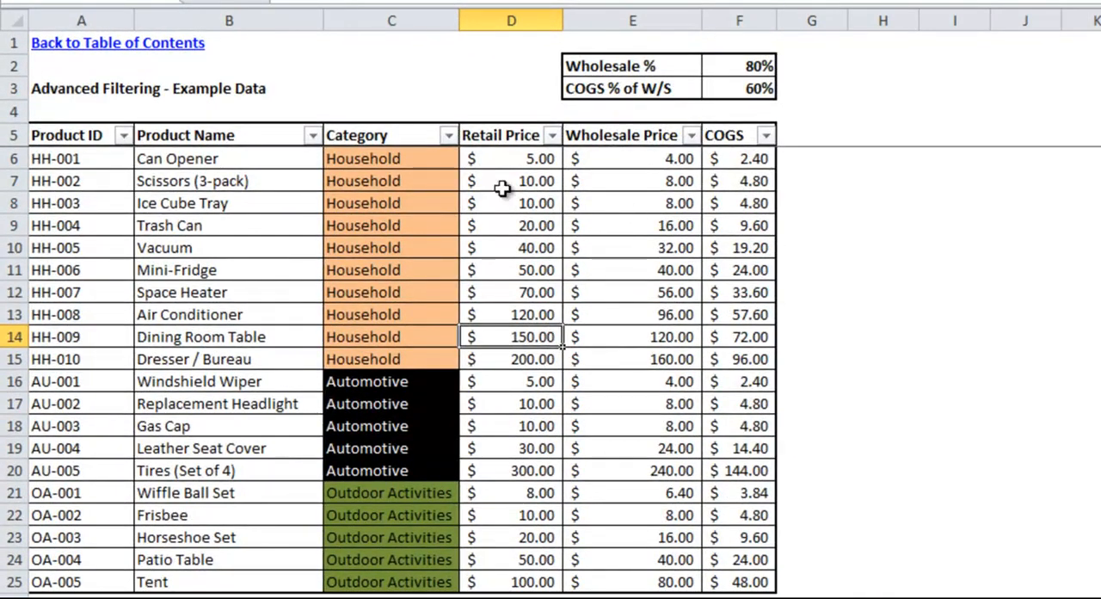
mouse_move(128, 152)
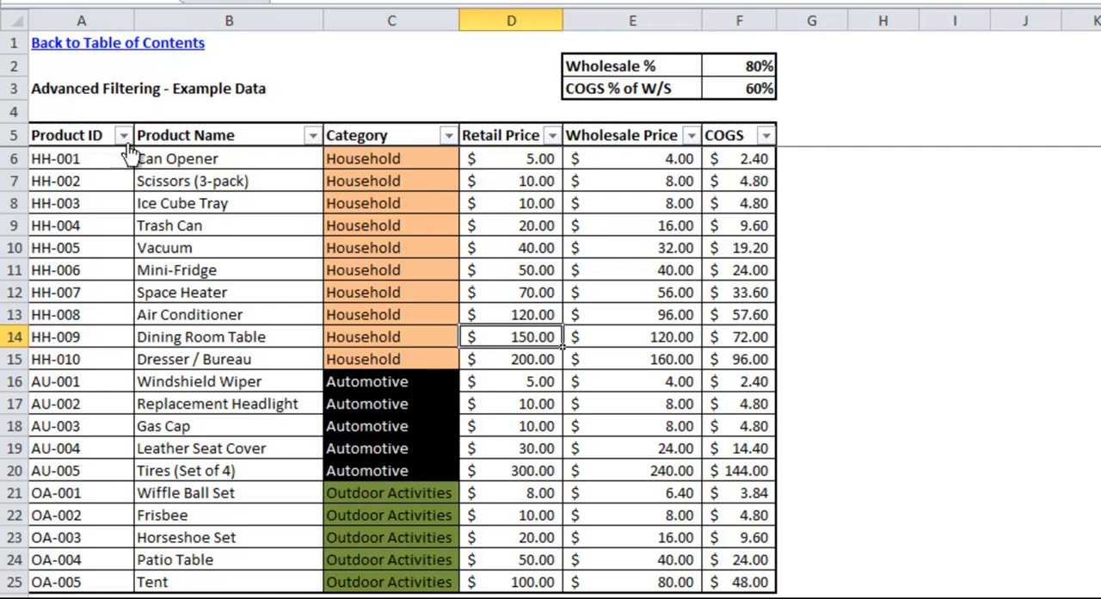
mouse_move(461, 137)
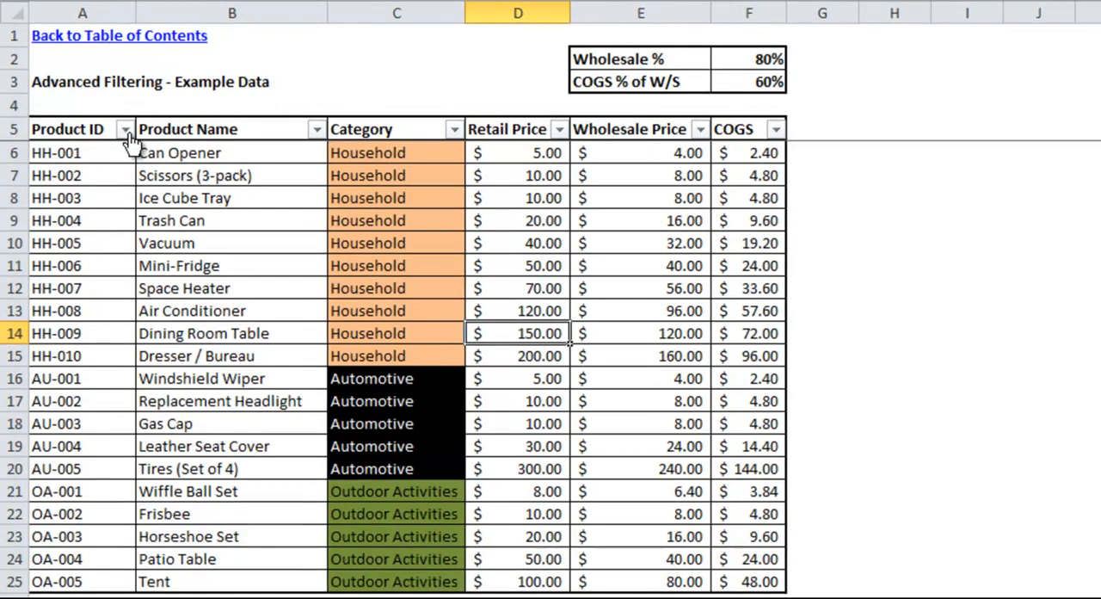
- Filter Product ID by searching HH, leaving the ten Household rows HH-001 to HH-010
left_click(130, 129)
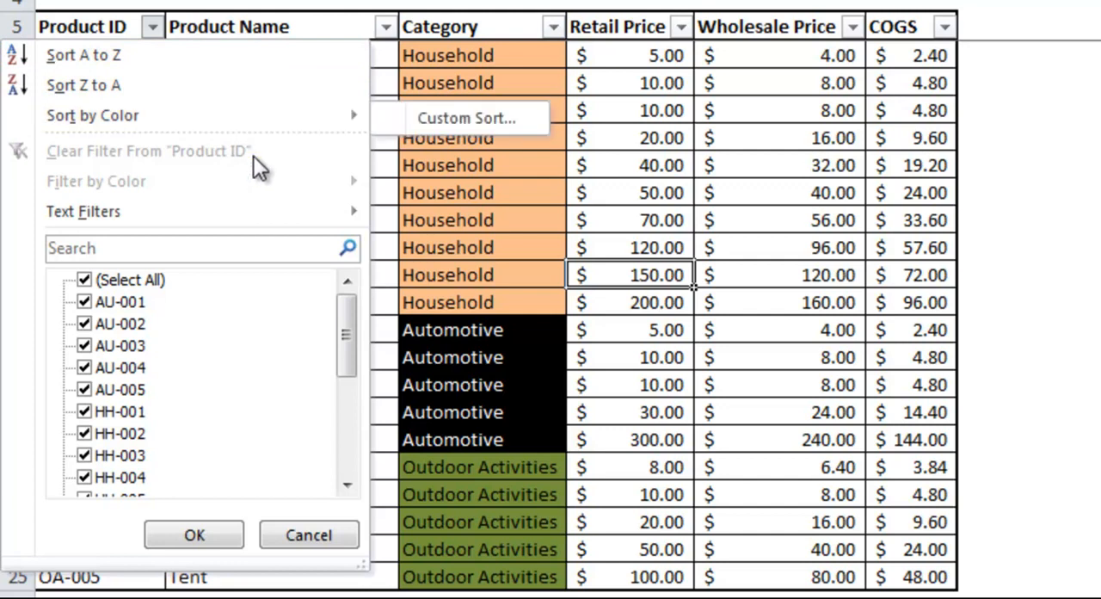
mouse_move(251, 205)
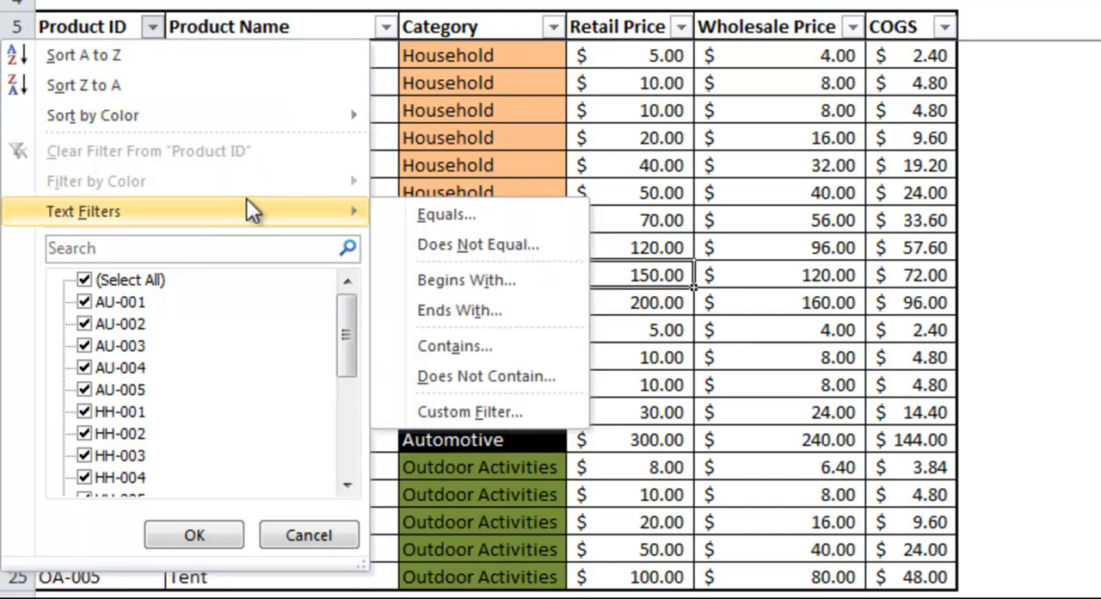
mouse_move(283, 222)
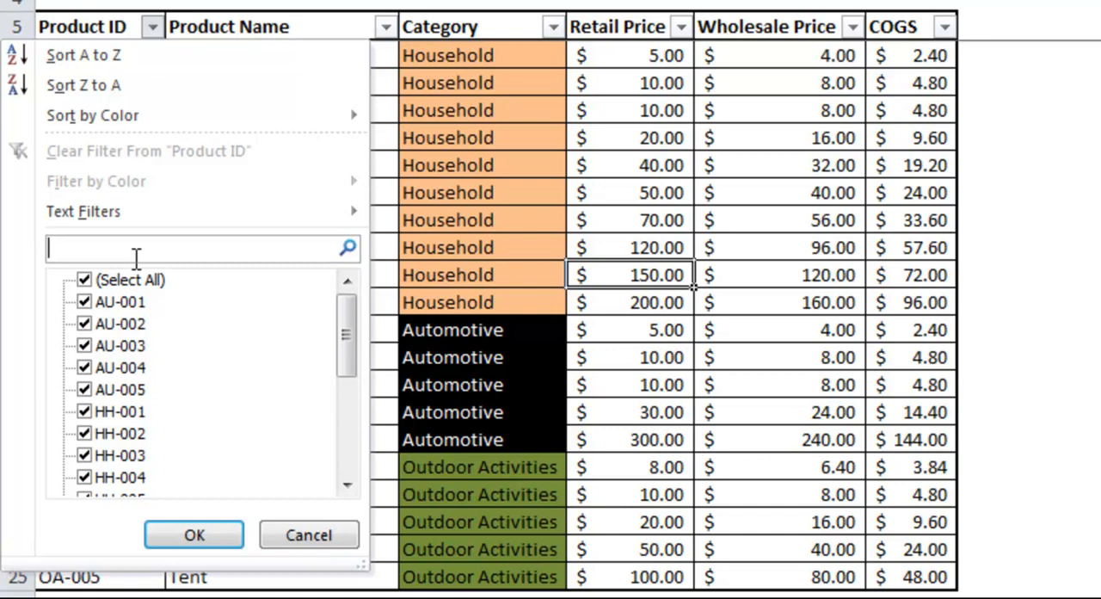
type("HH")
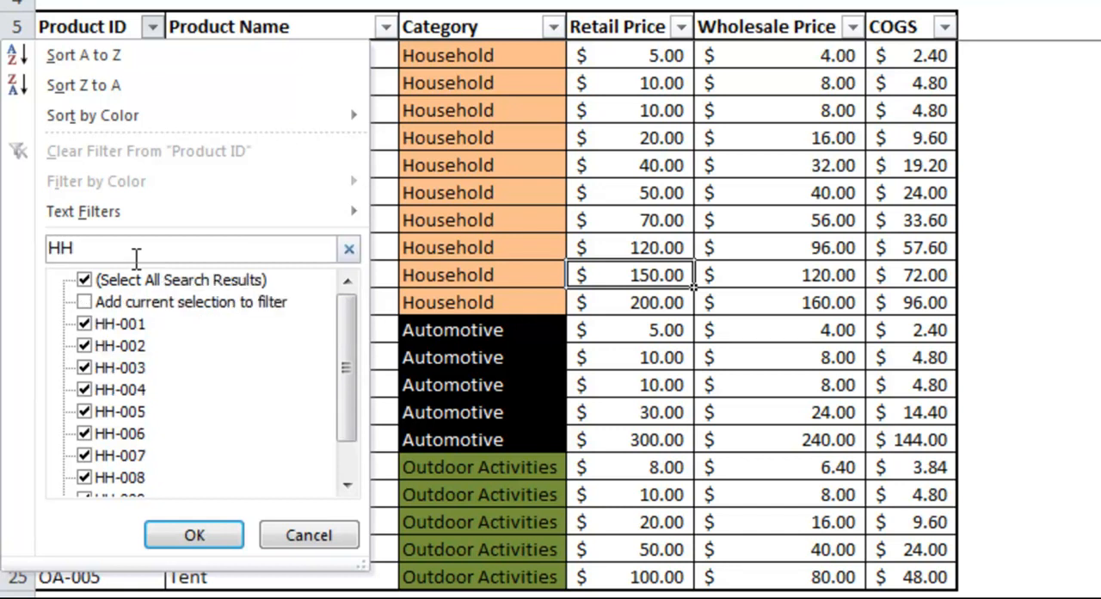
mouse_move(352, 327)
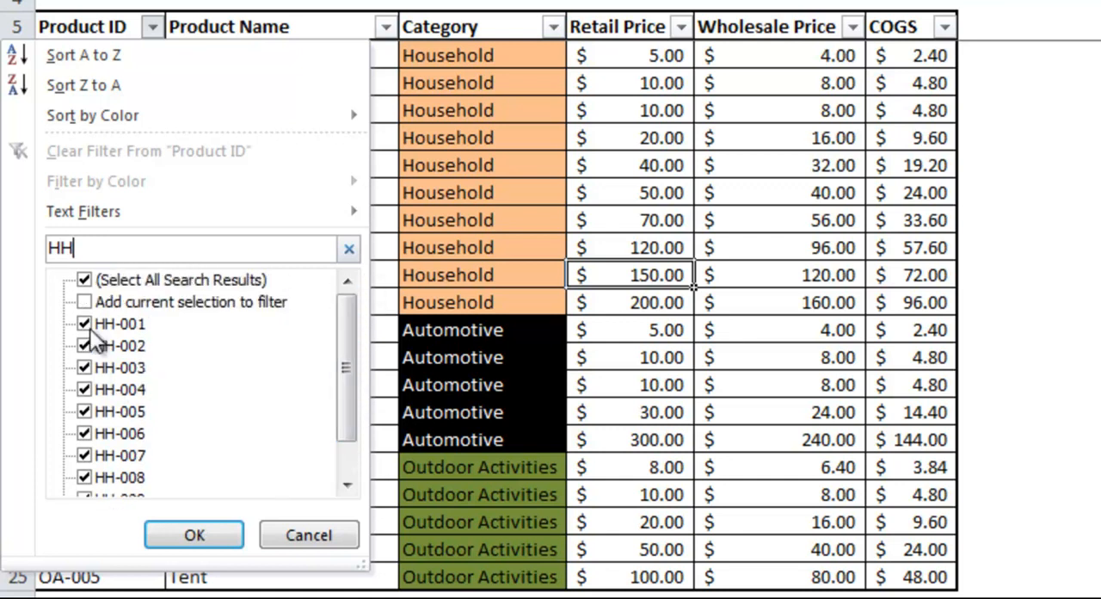
left_click_drag(344, 361, 344, 421)
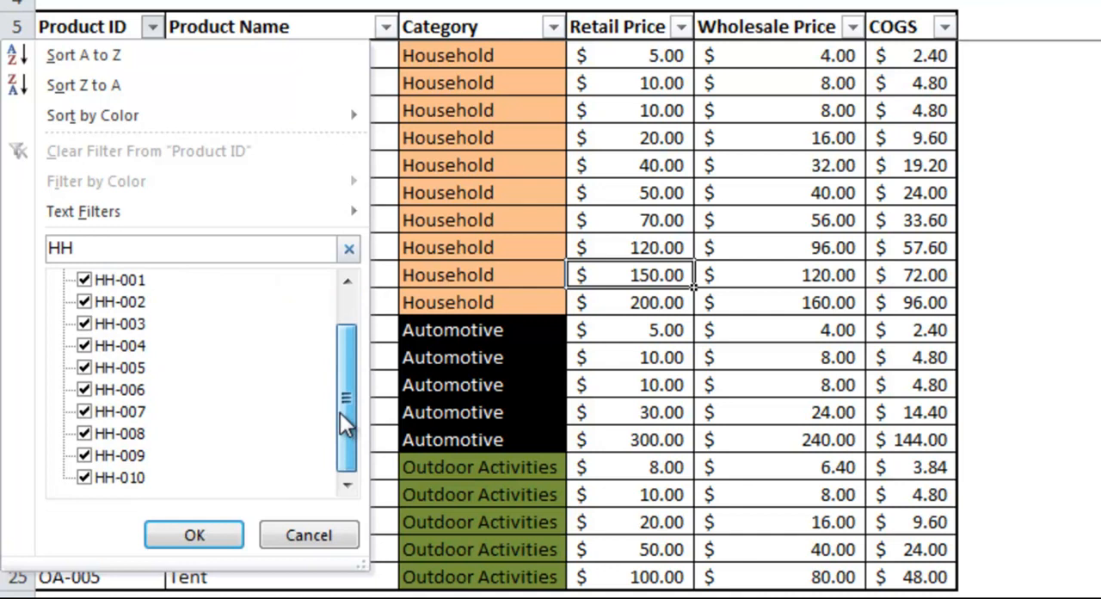
left_click(193, 534)
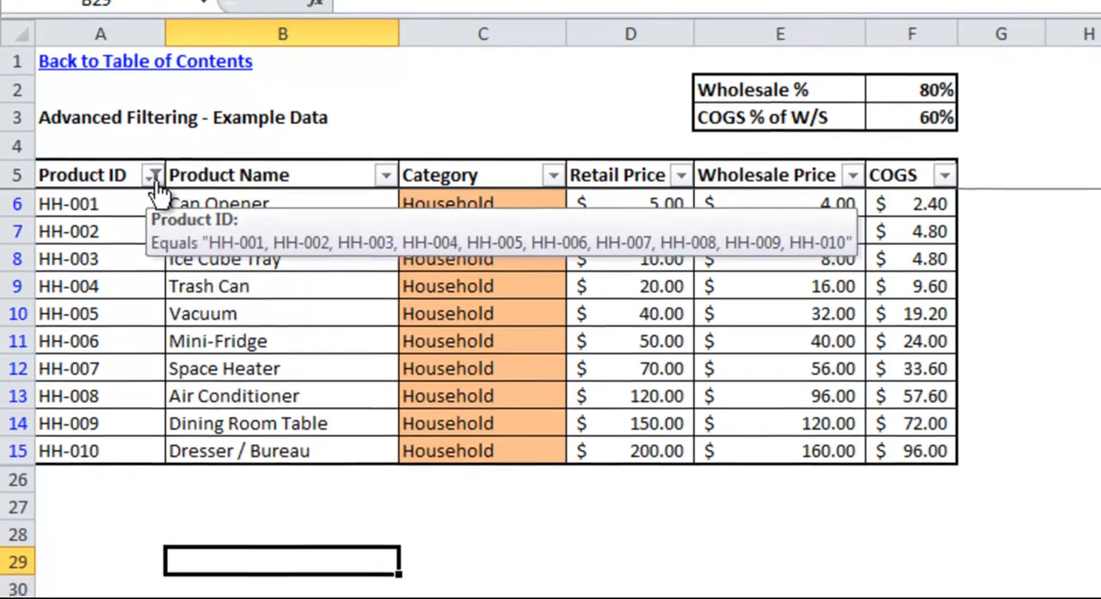
- Clear the Product ID filter to restore all rows, then reopen its filter menu
left_click(153, 176)
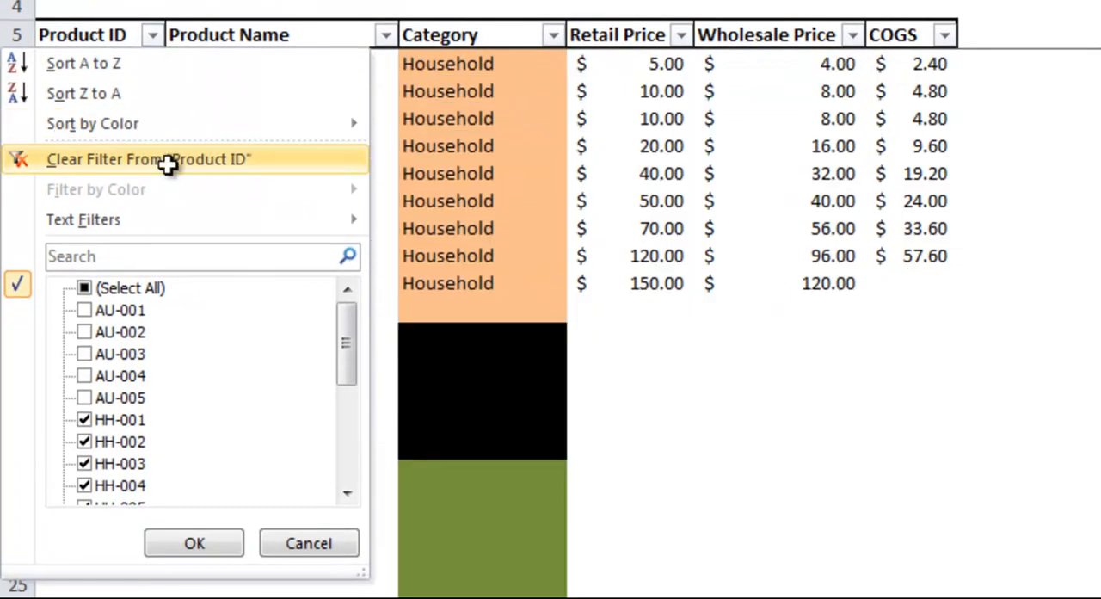
left_click(148, 160)
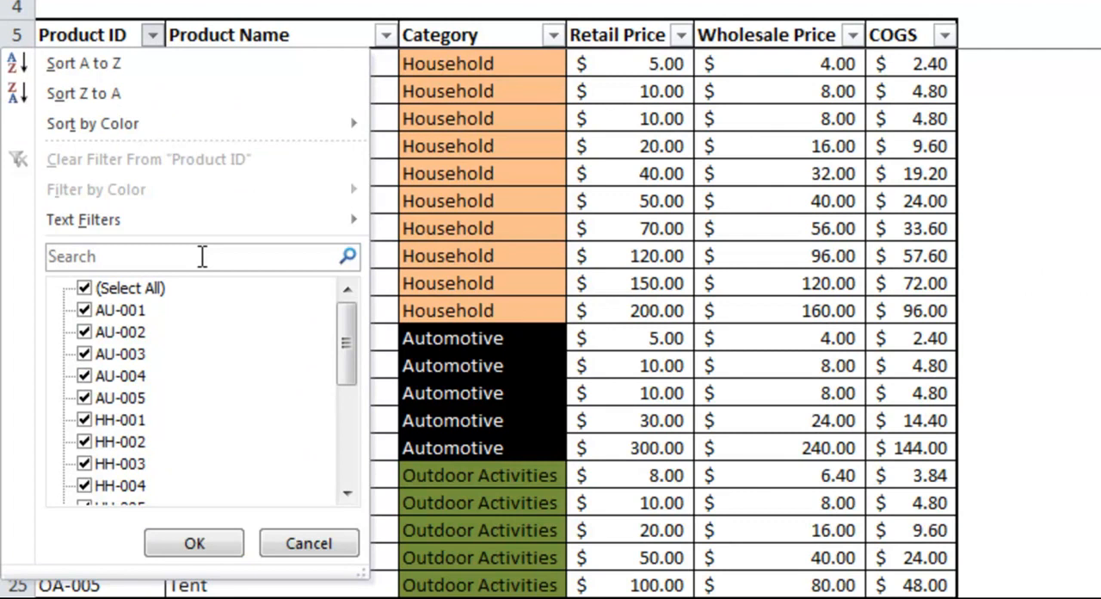
mouse_move(259, 294)
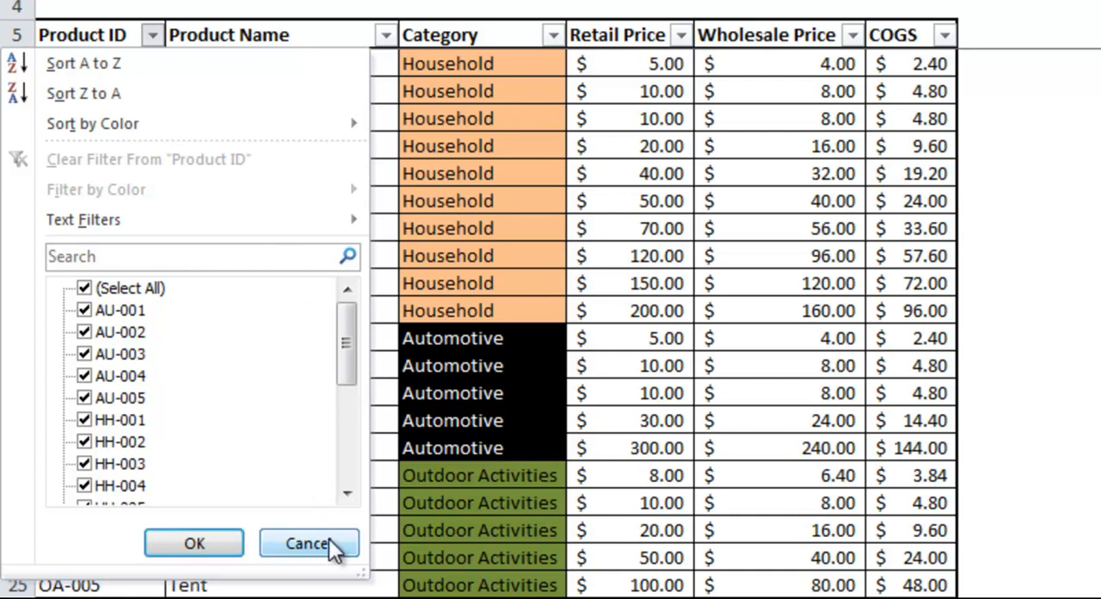
left_click(83, 220)
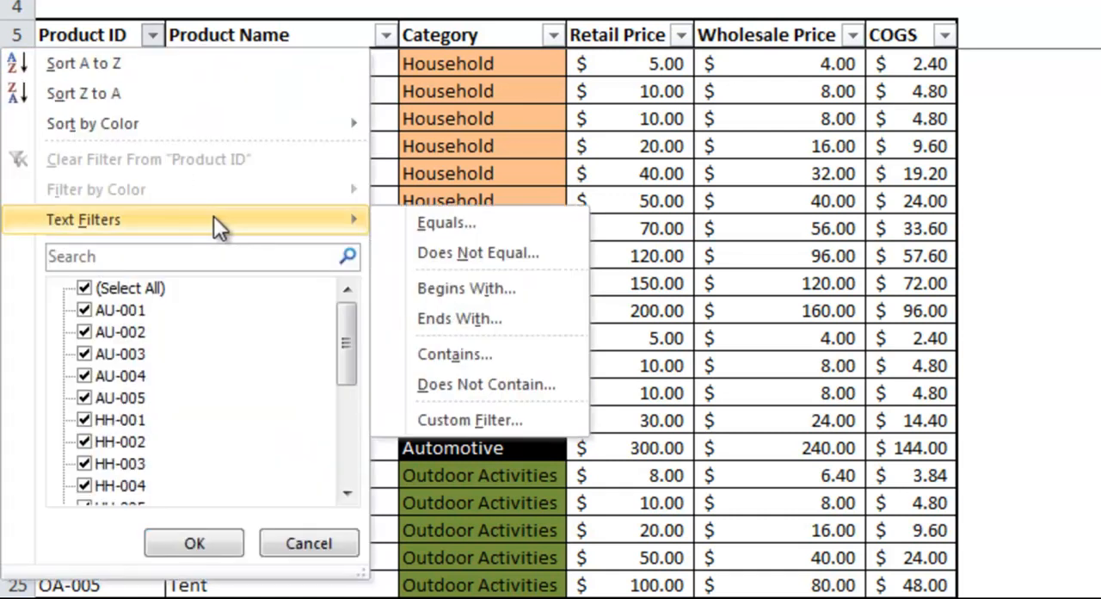
mouse_move(551, 289)
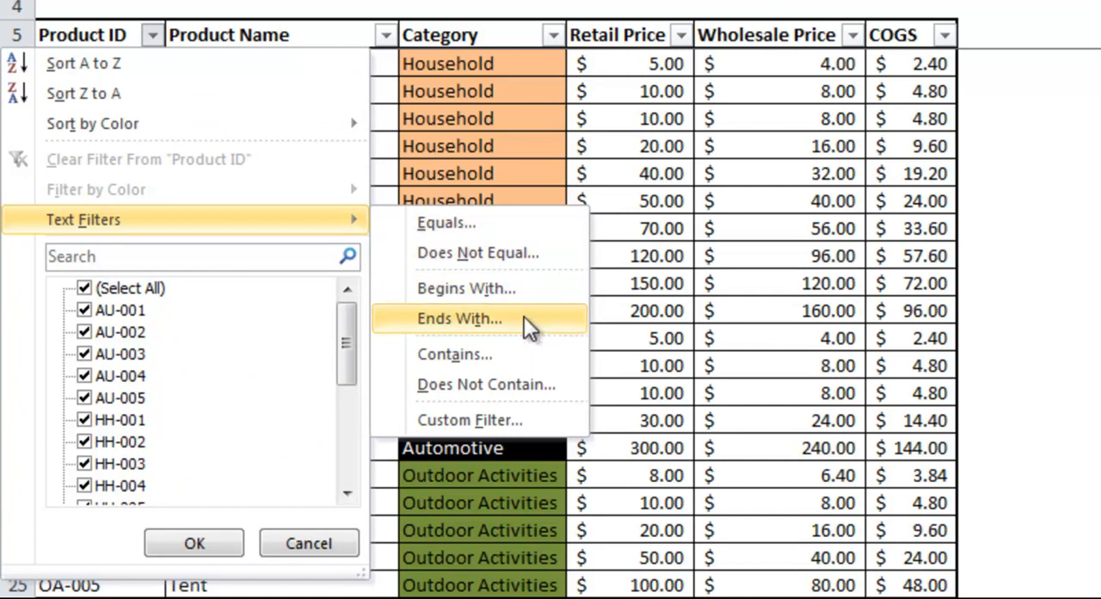
mouse_move(542, 355)
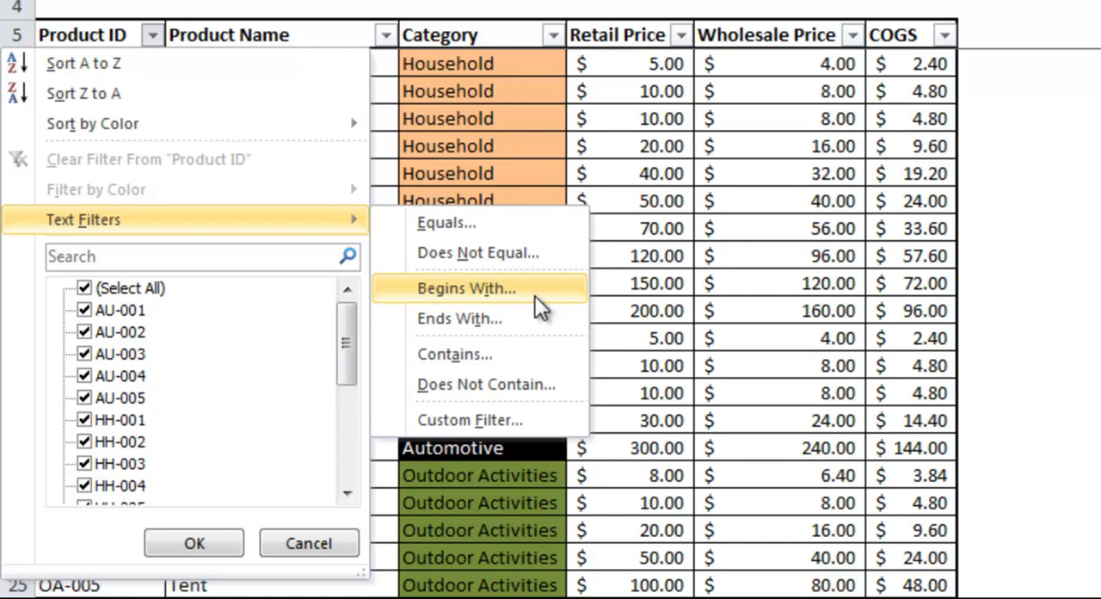
- Apply a 'Begins With' AU text filter on Product ID, showing the five Automotive rows
left_click(466, 289)
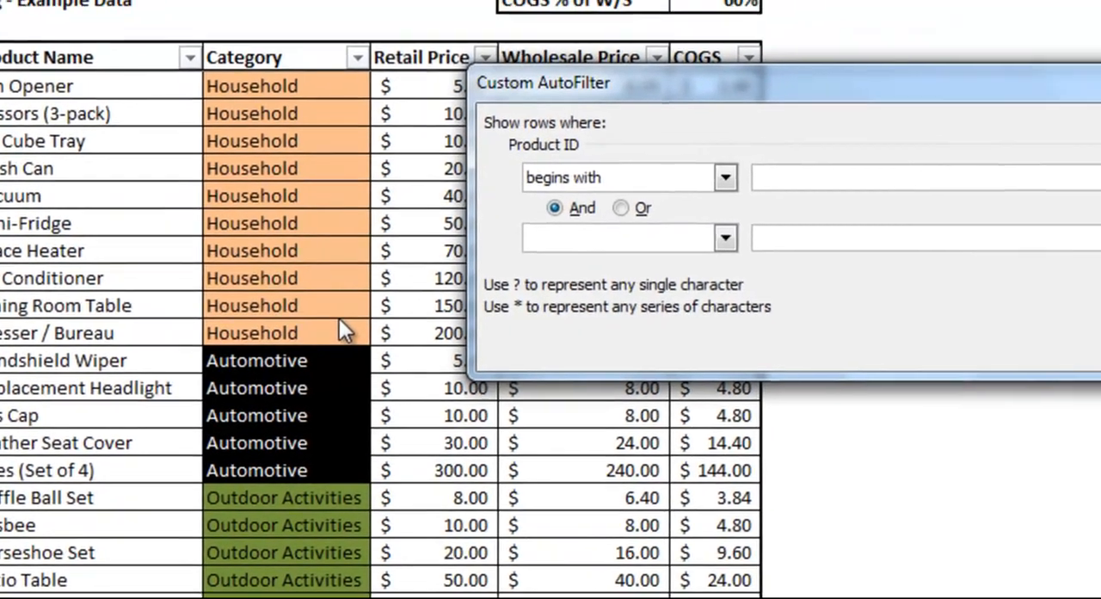
type("AU")
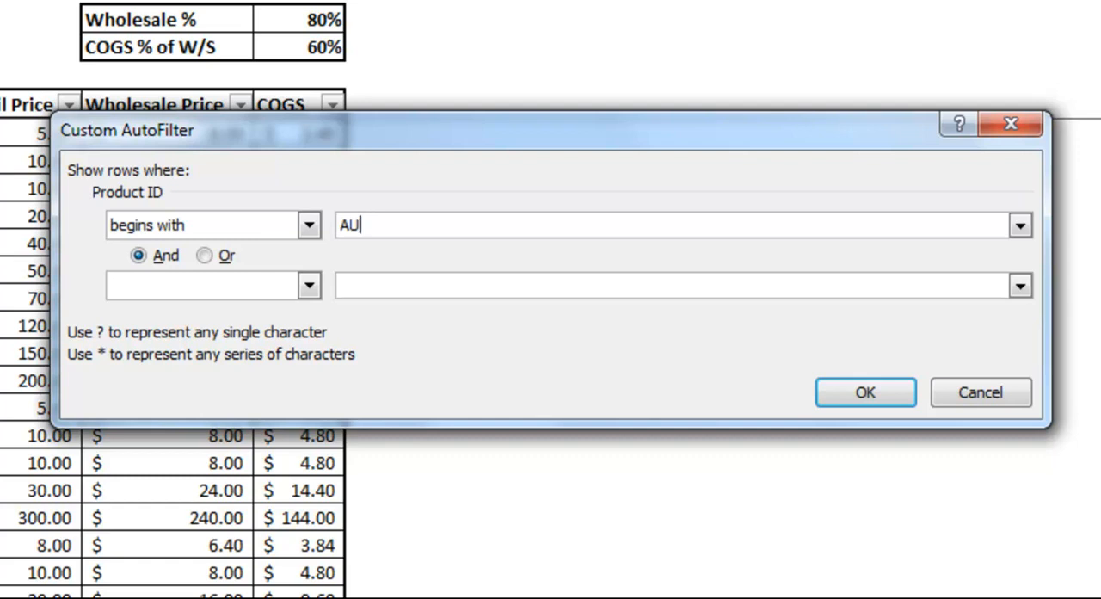
left_click(865, 392)
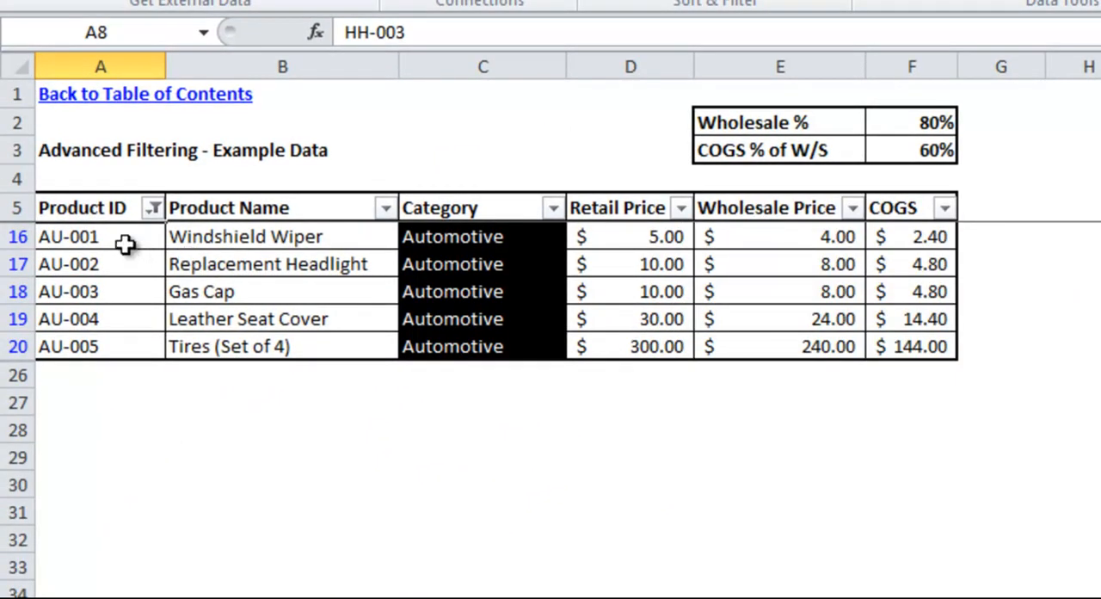
mouse_move(413, 250)
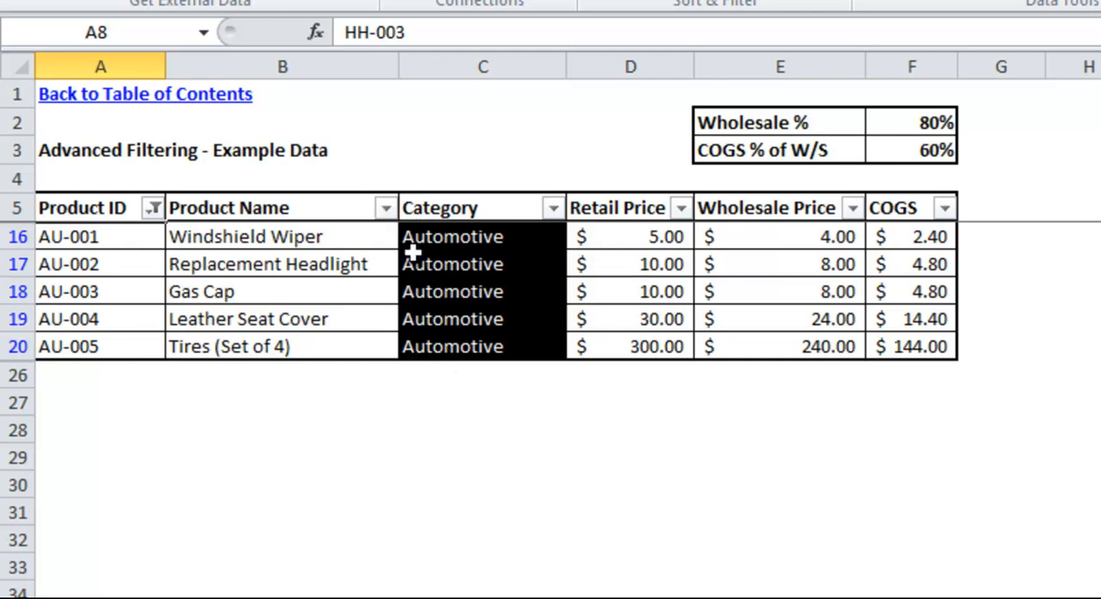
left_click(154, 207)
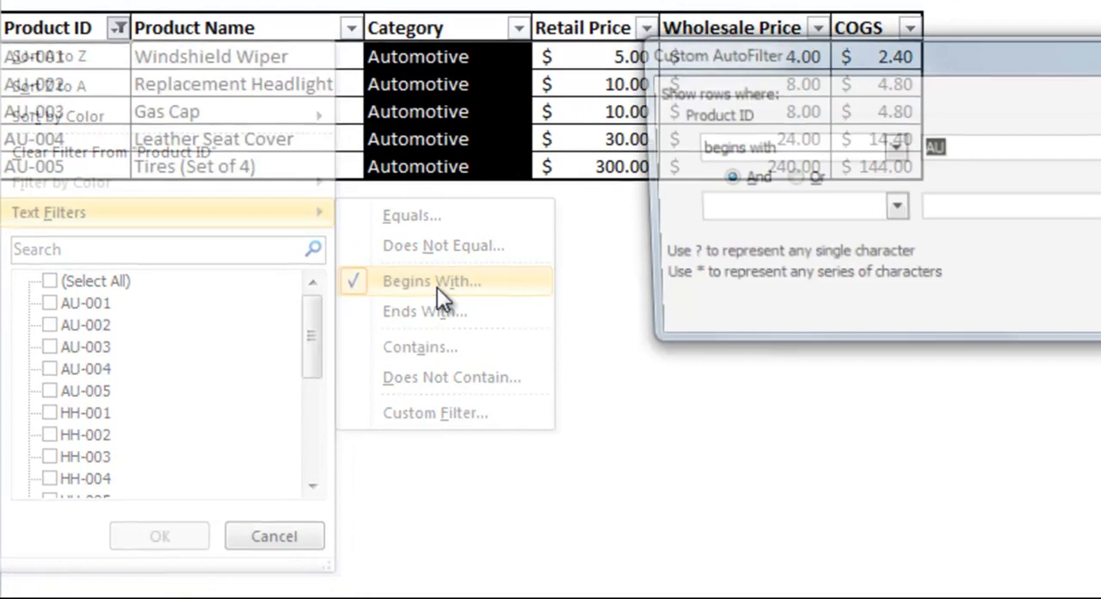
- Custom-filter Product ID to begins with AU Or begins with HH
left_click(430, 280)
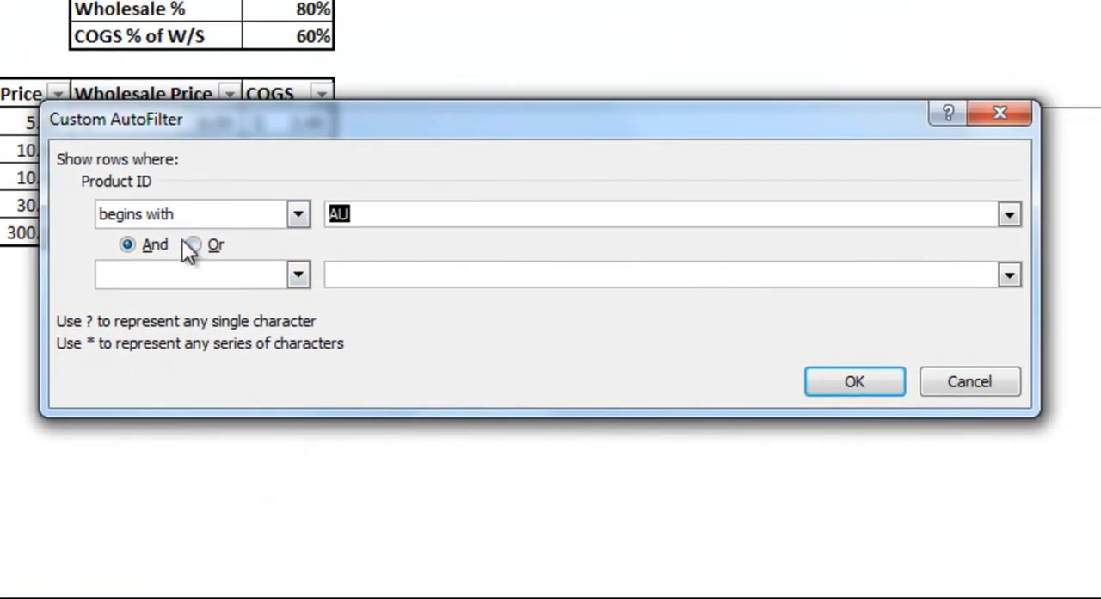
left_click(298, 274)
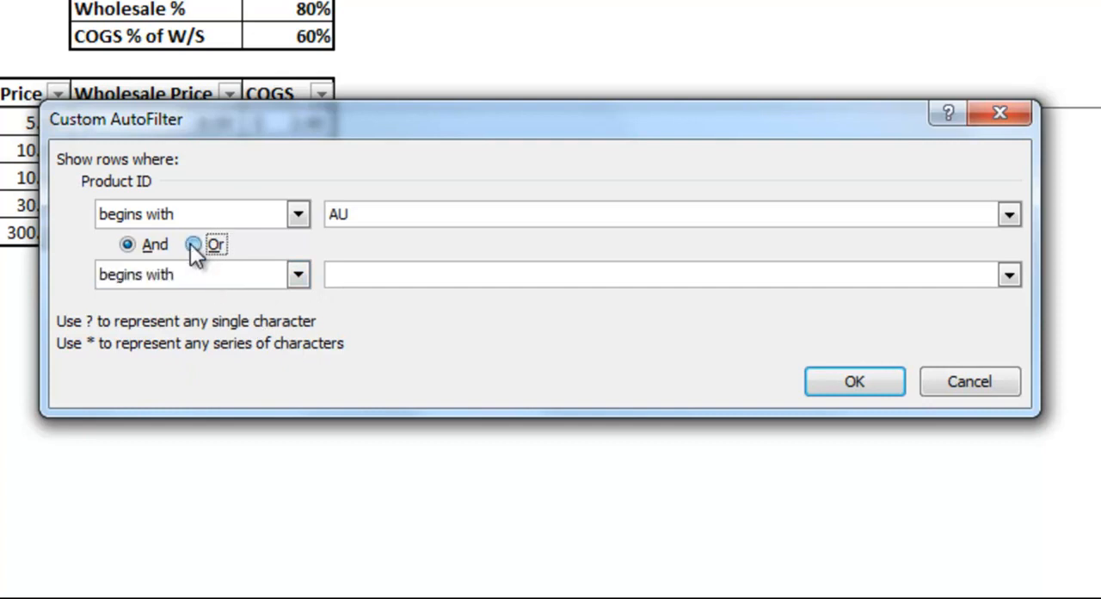
left_click(193, 244)
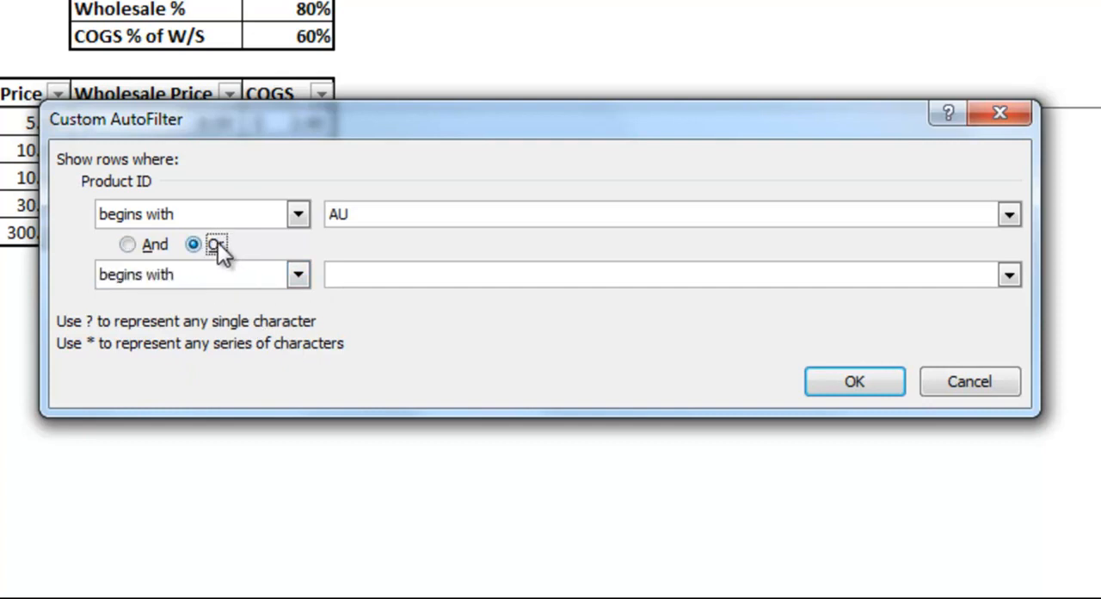
left_click(194, 244)
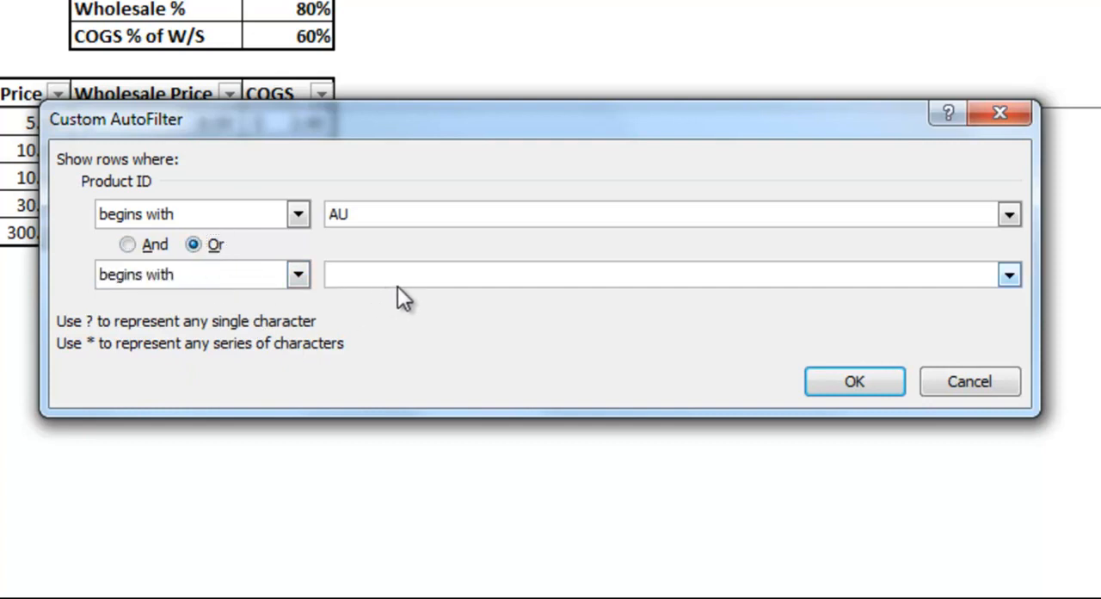
type("H")
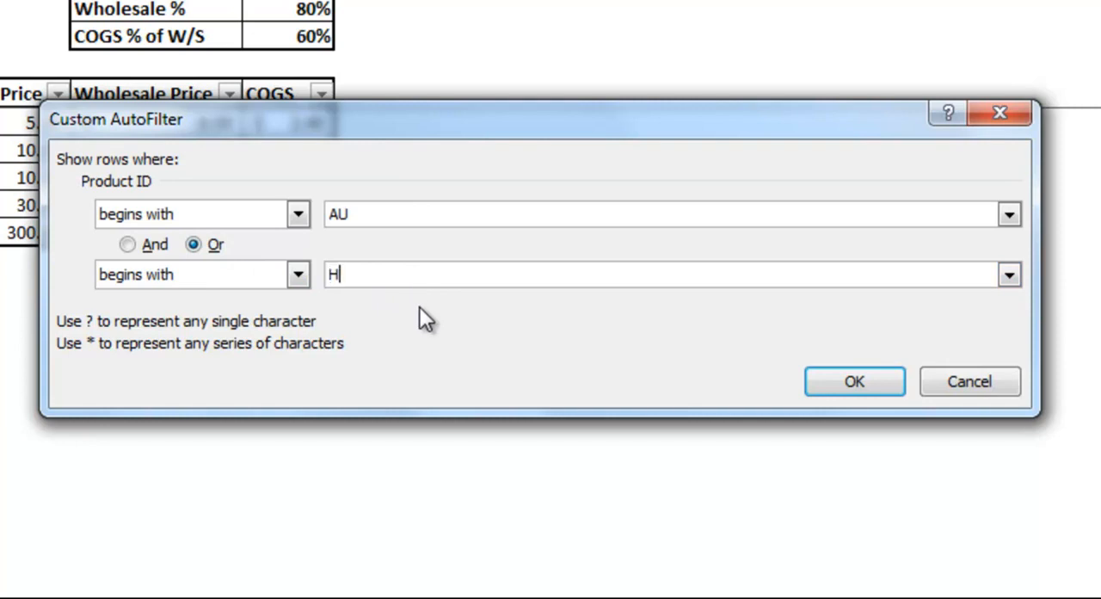
type("H")
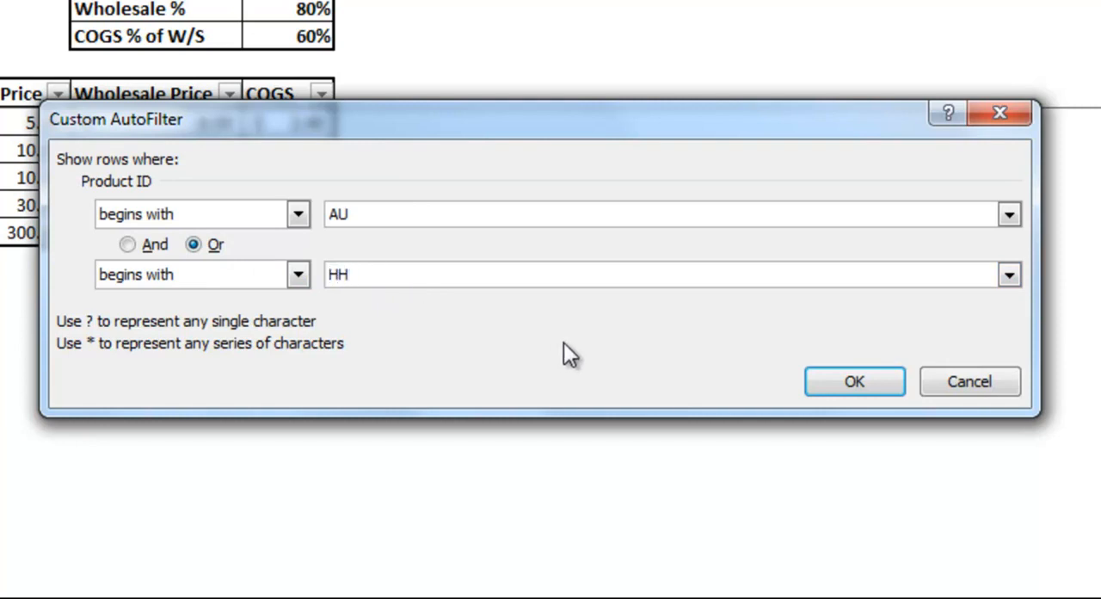
left_click(853, 382)
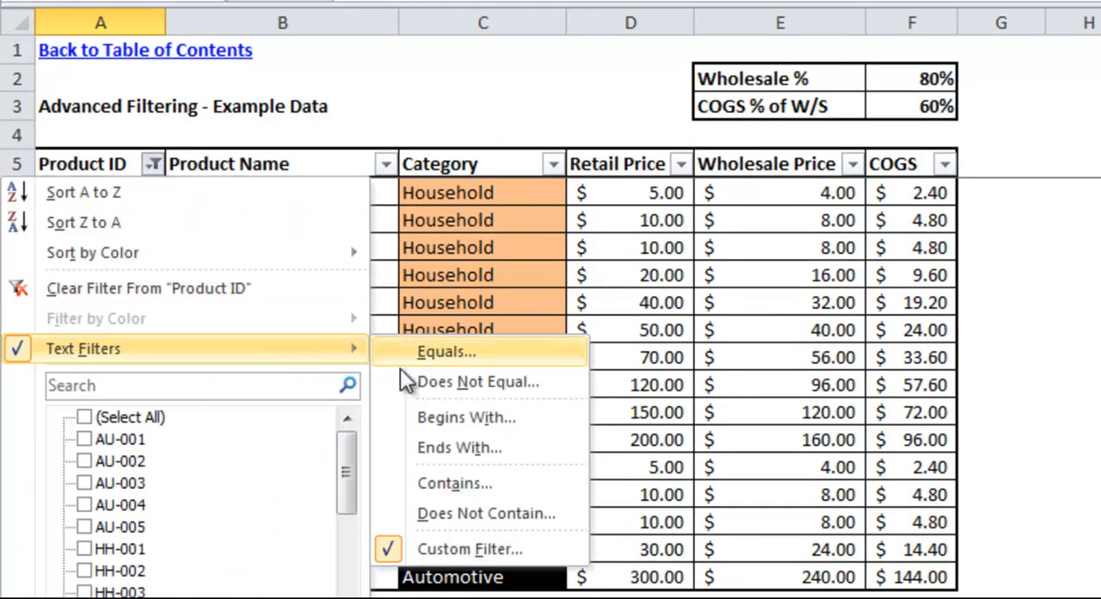
mouse_move(480, 561)
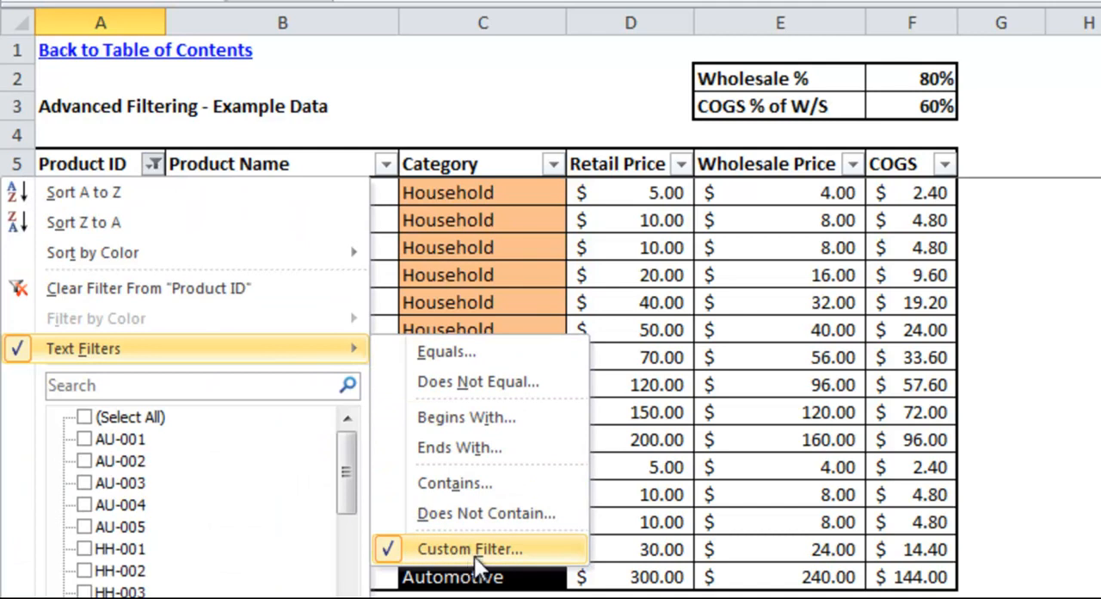
- Custom-filter Product ID to begins with AU And ends with 003, leaving AU-003 Gas Cap
left_click(471, 548)
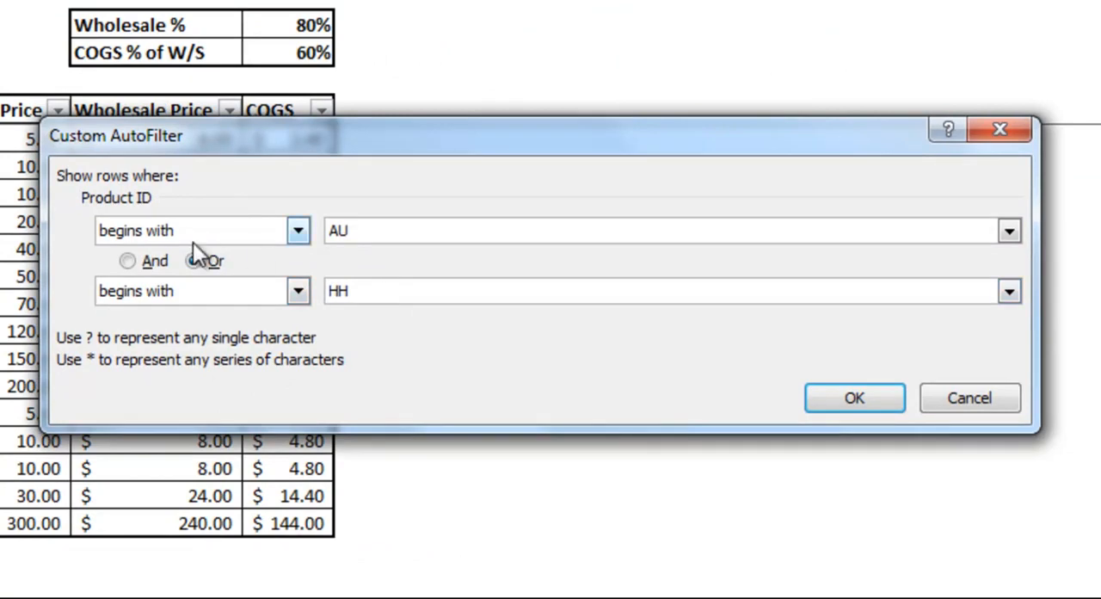
left_click(127, 261)
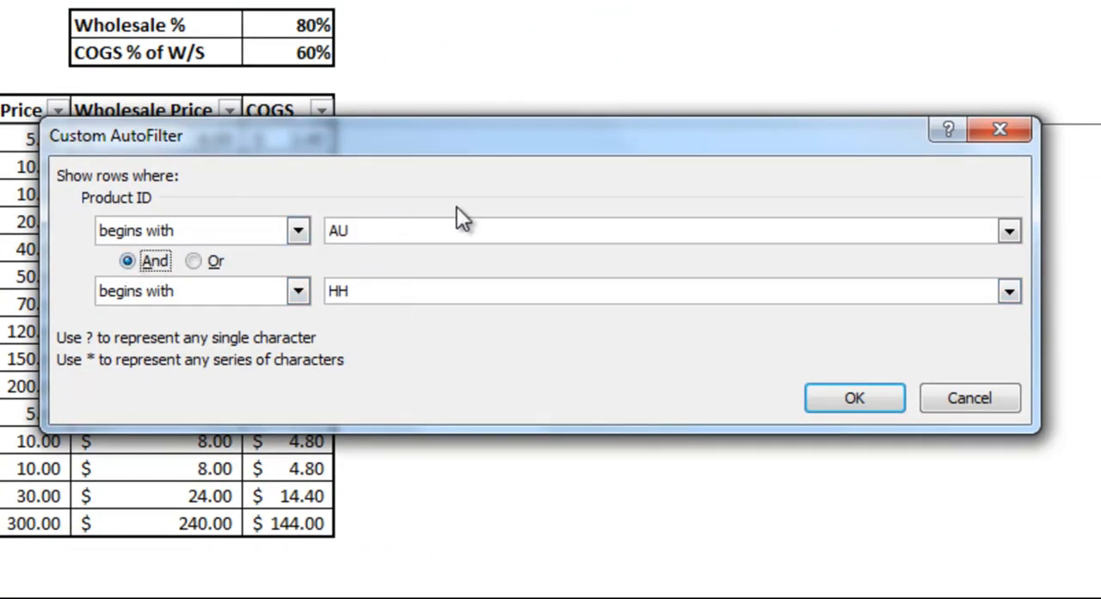
left_click(298, 290)
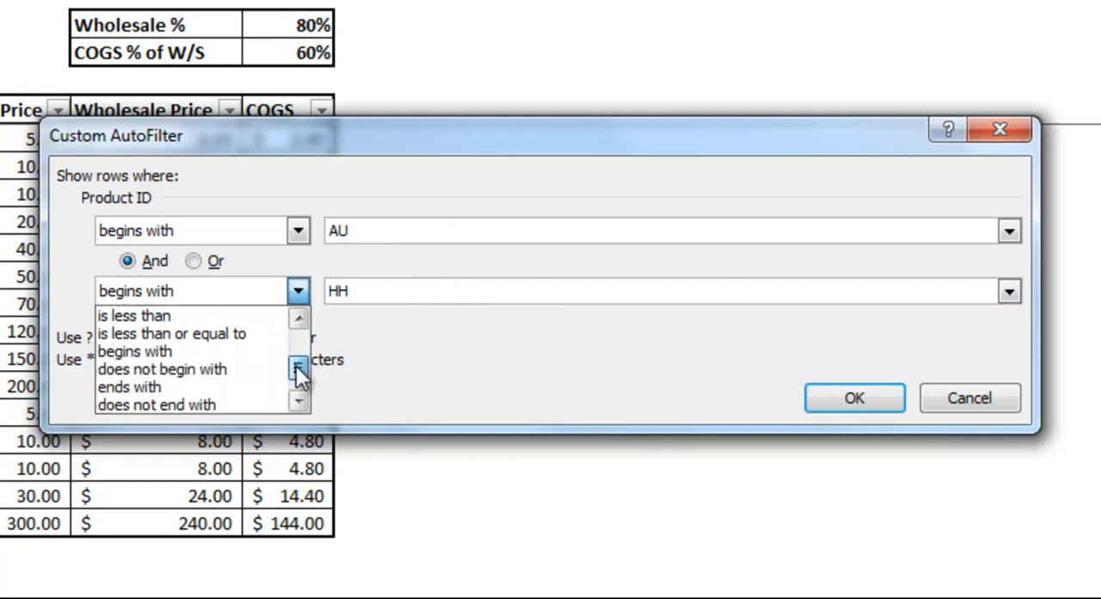
left_click(128, 385)
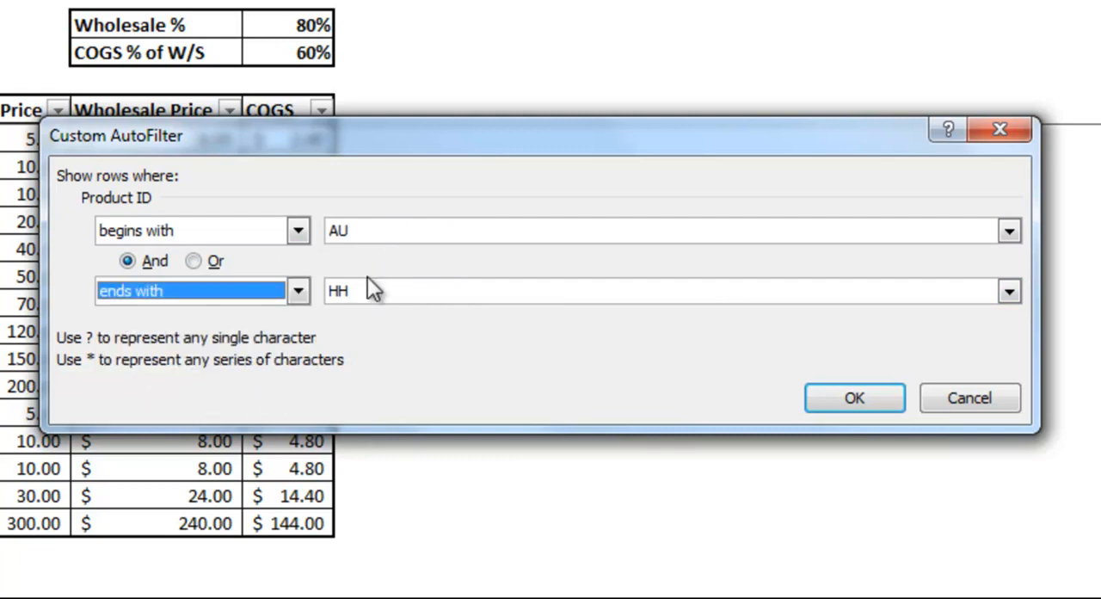
type("003")
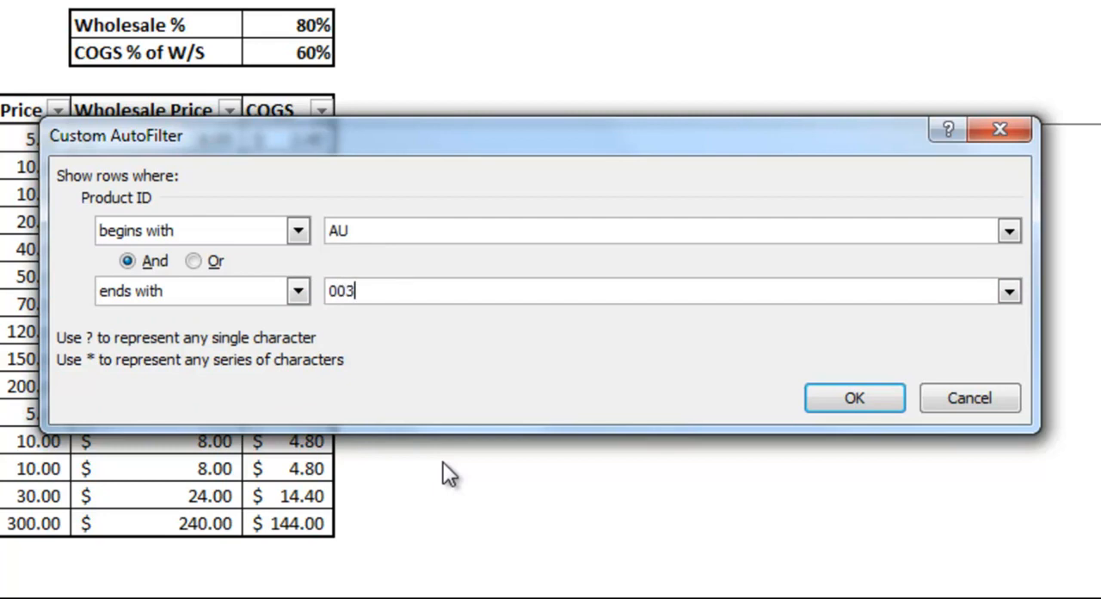
left_click(853, 397)
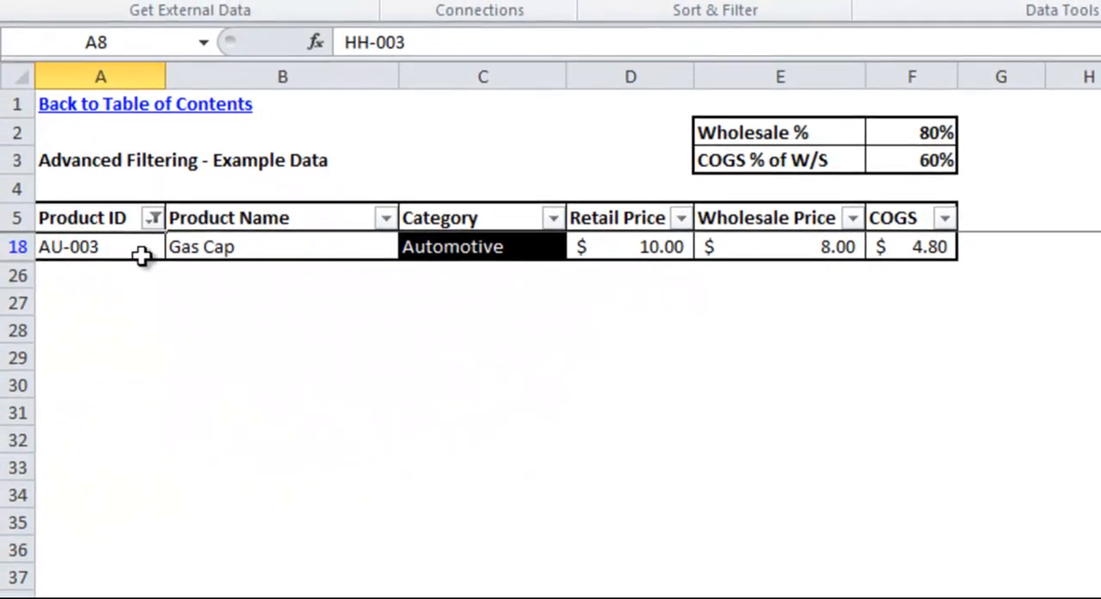
left_click(151, 217)
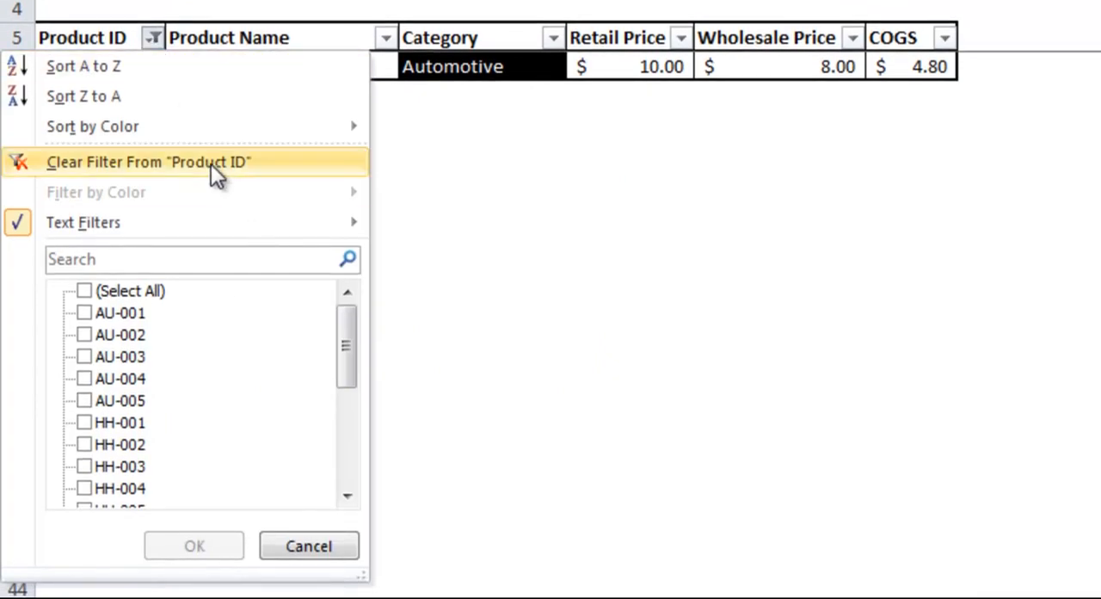
mouse_move(128, 169)
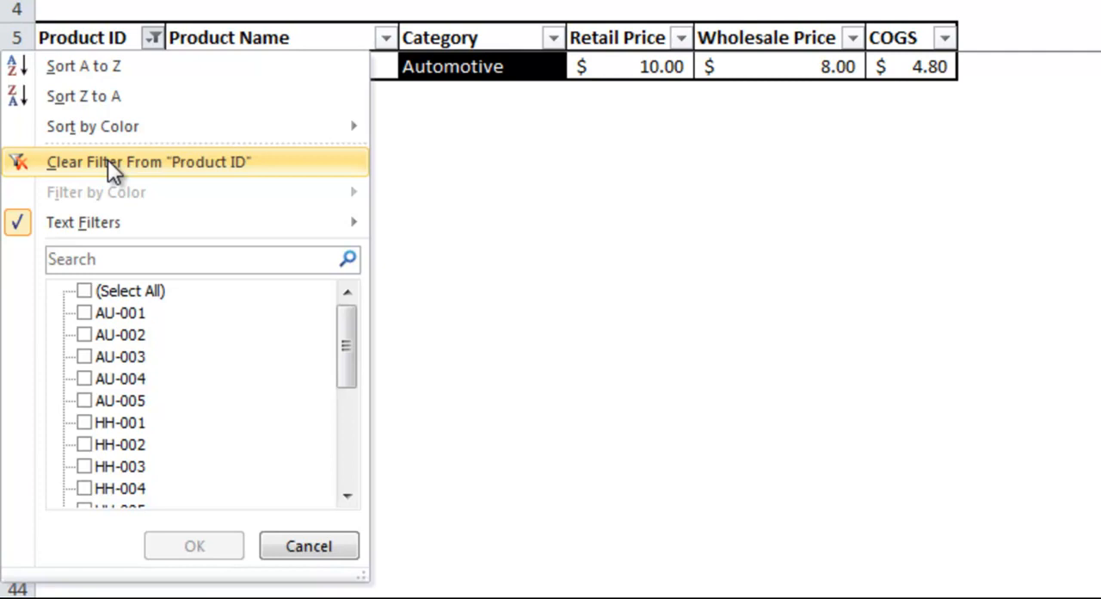
- Clear the Product ID filter and any remaining filter state so all rows return
left_click(147, 161)
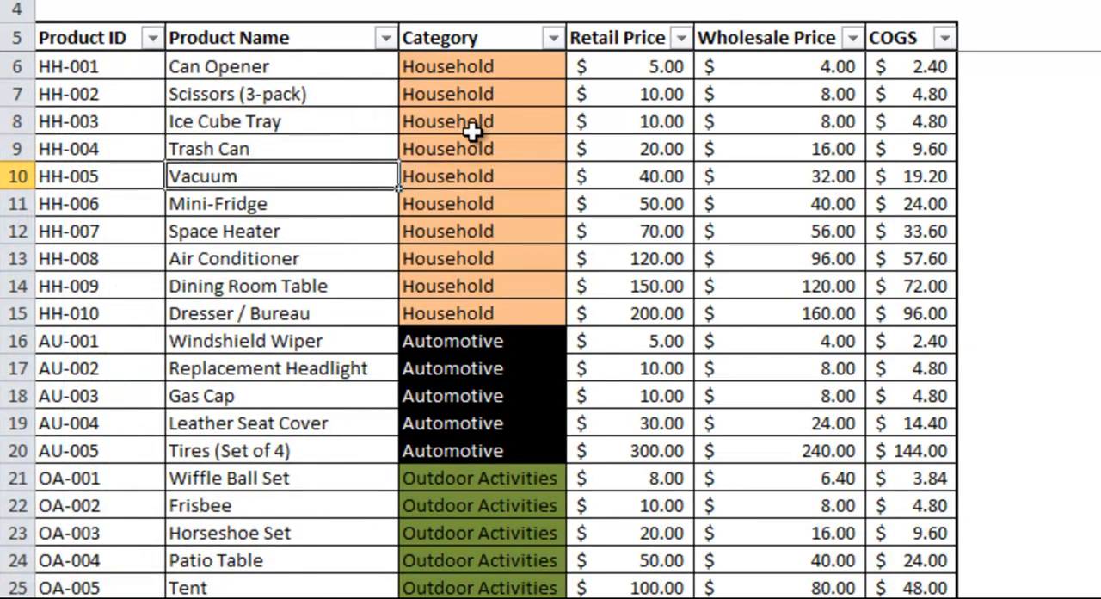
scroll("up", 3)
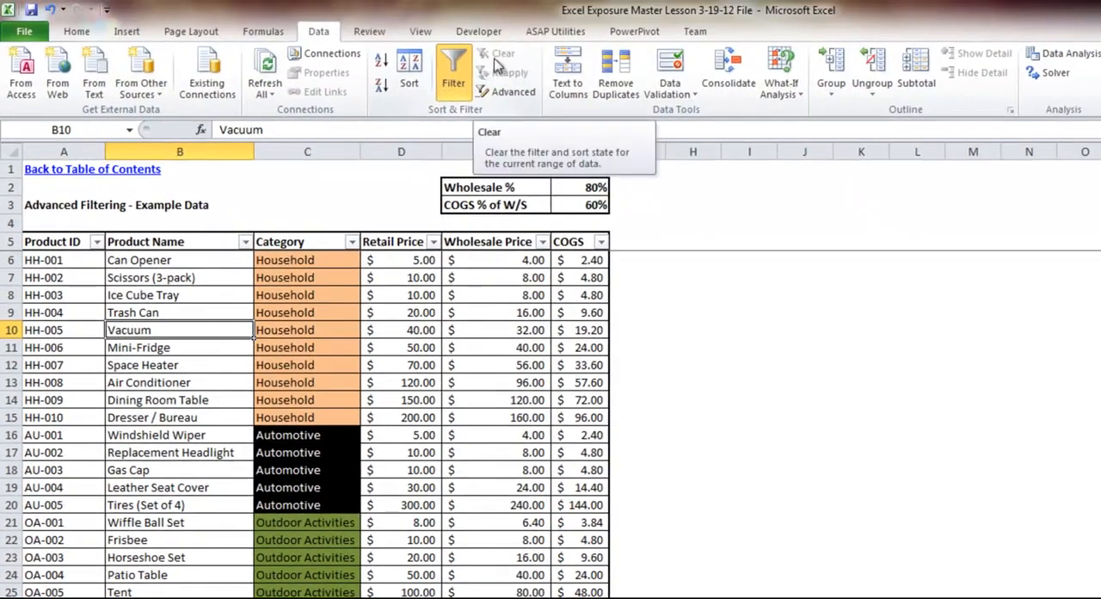
left_click(179, 313)
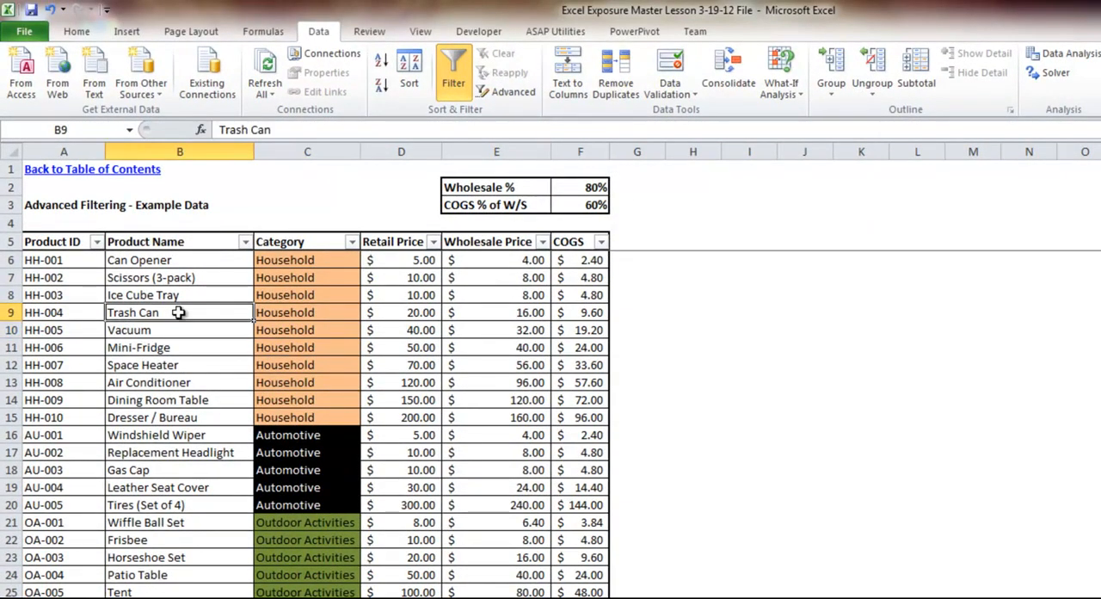
left_click(96, 241)
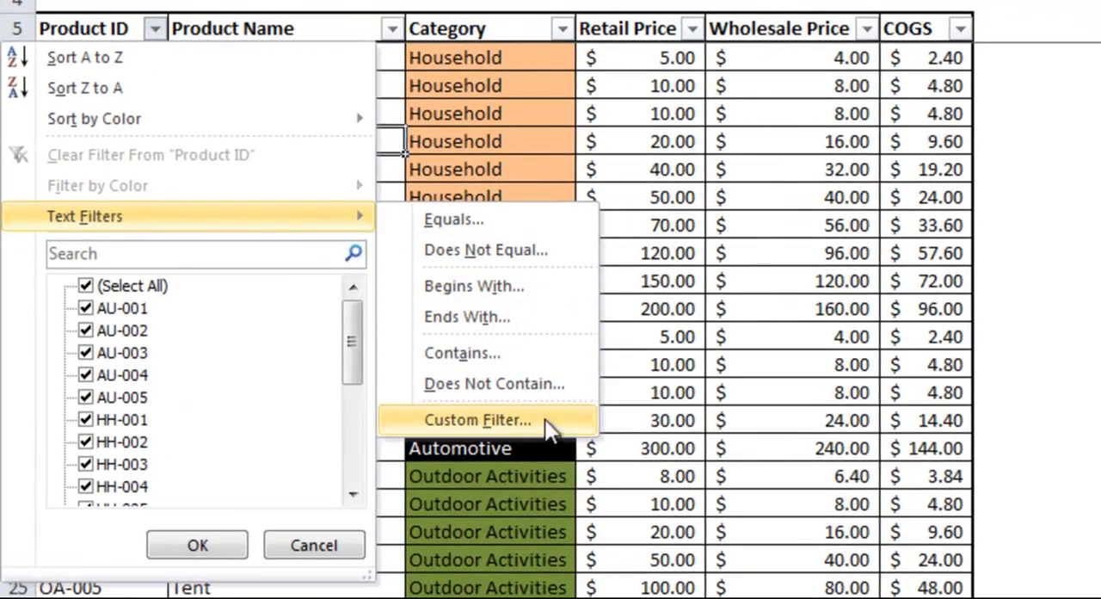
- Close the Product ID list before moving to the Retail Price number filters
left_click(694, 27)
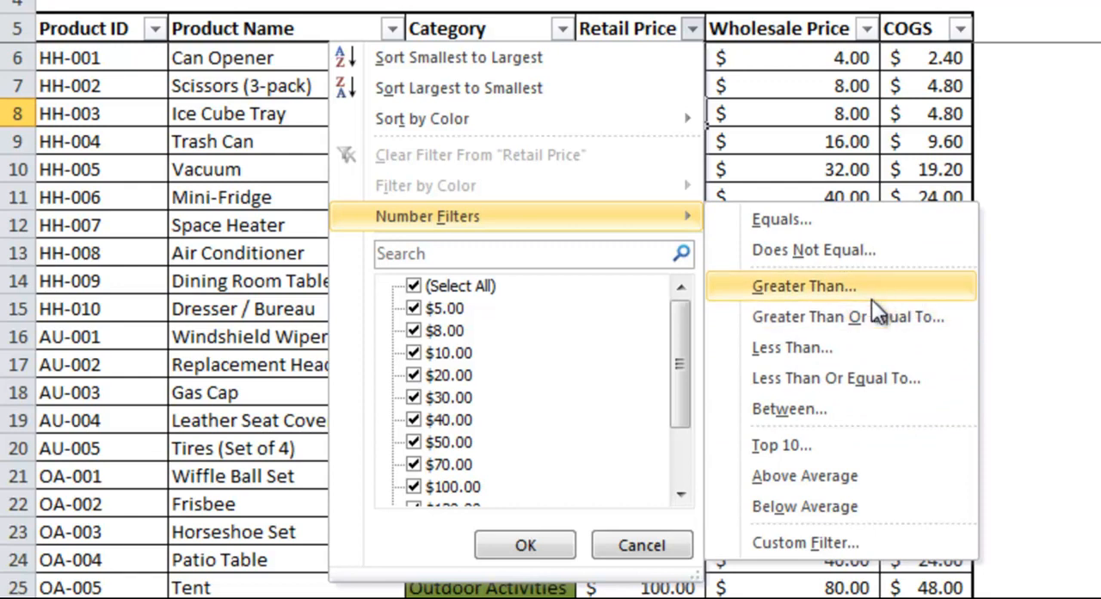
left_click(803, 286)
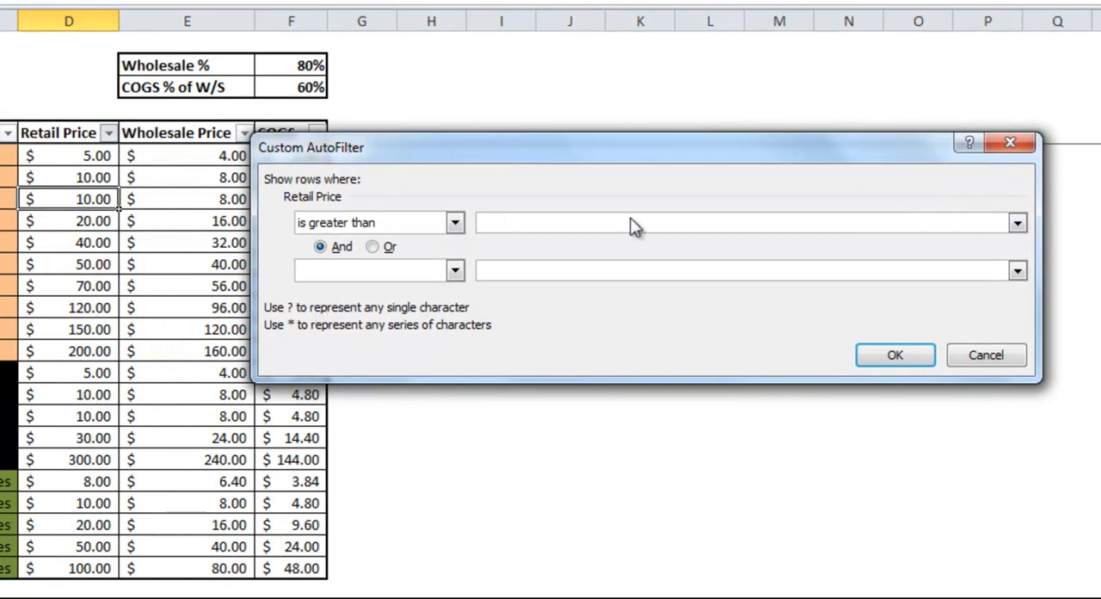
type("100")
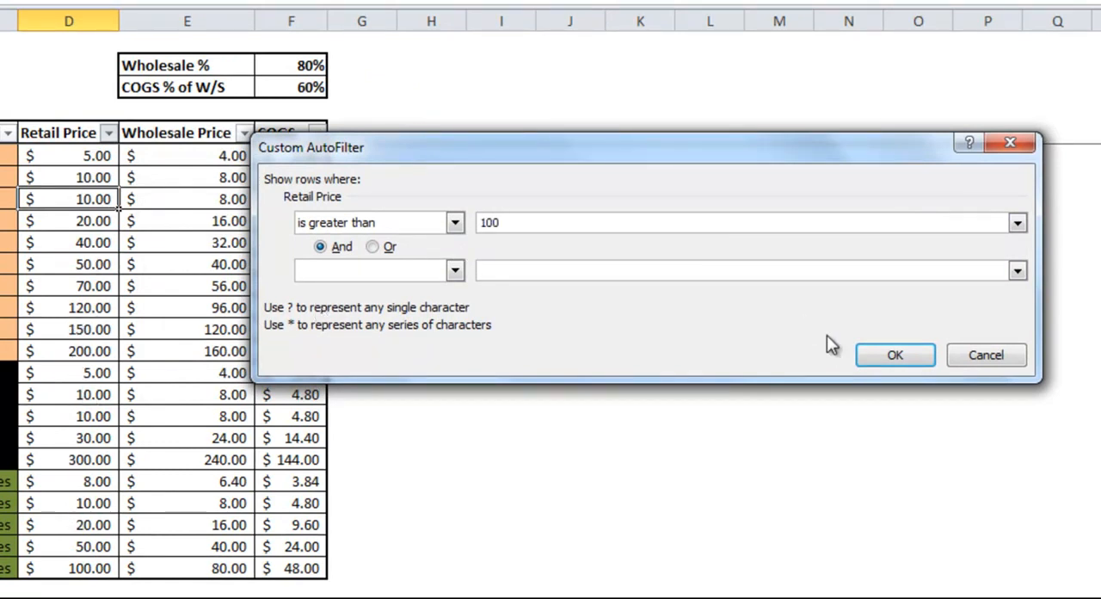
left_click(454, 222)
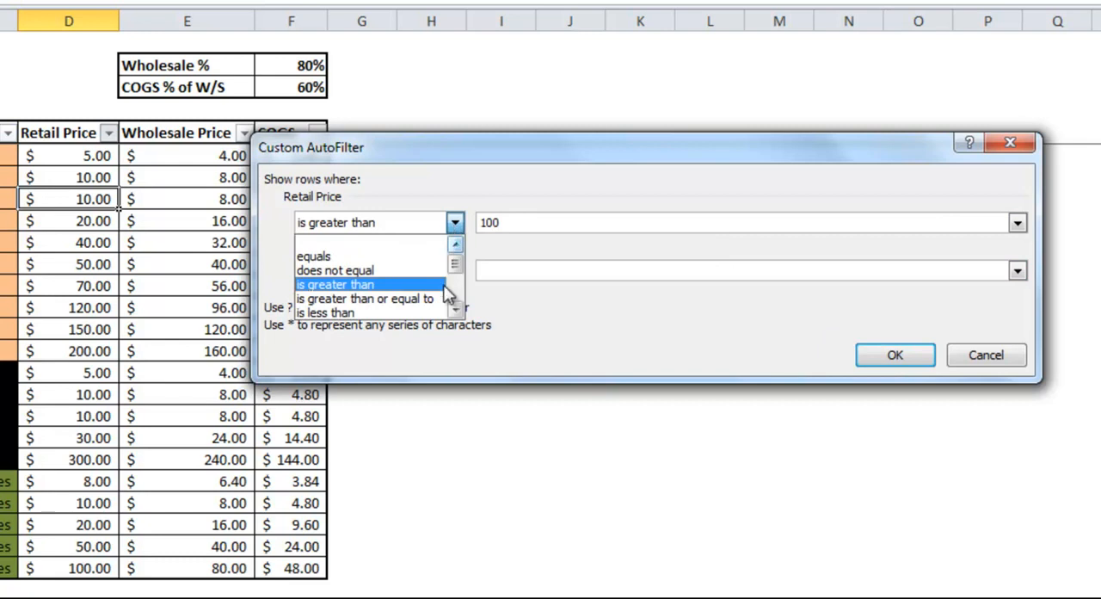
left_click(365, 298)
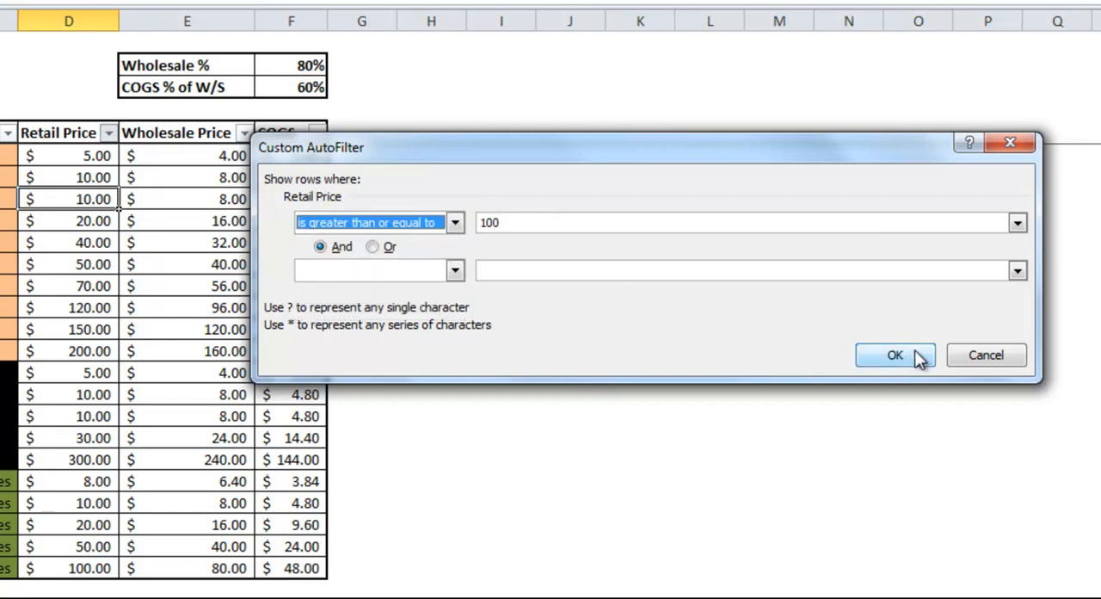
left_click(894, 354)
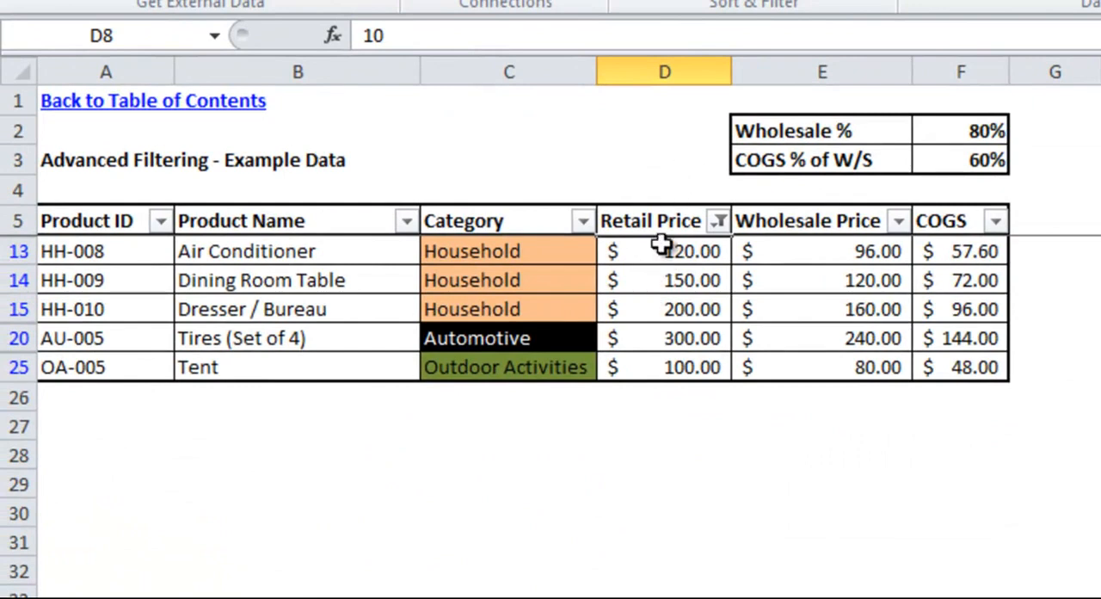
mouse_move(643, 309)
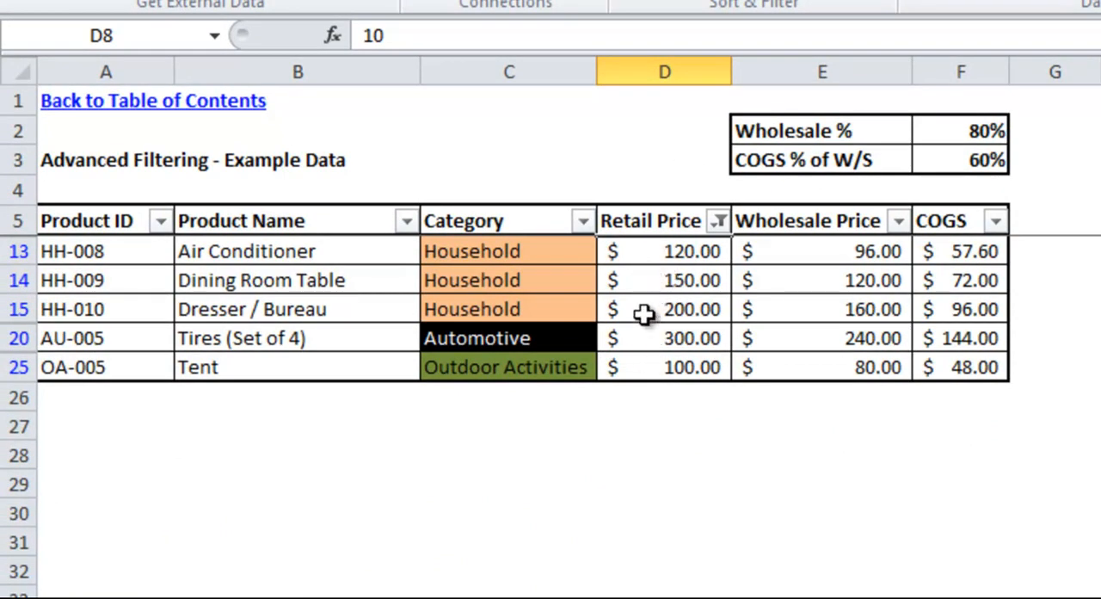
mouse_move(640, 258)
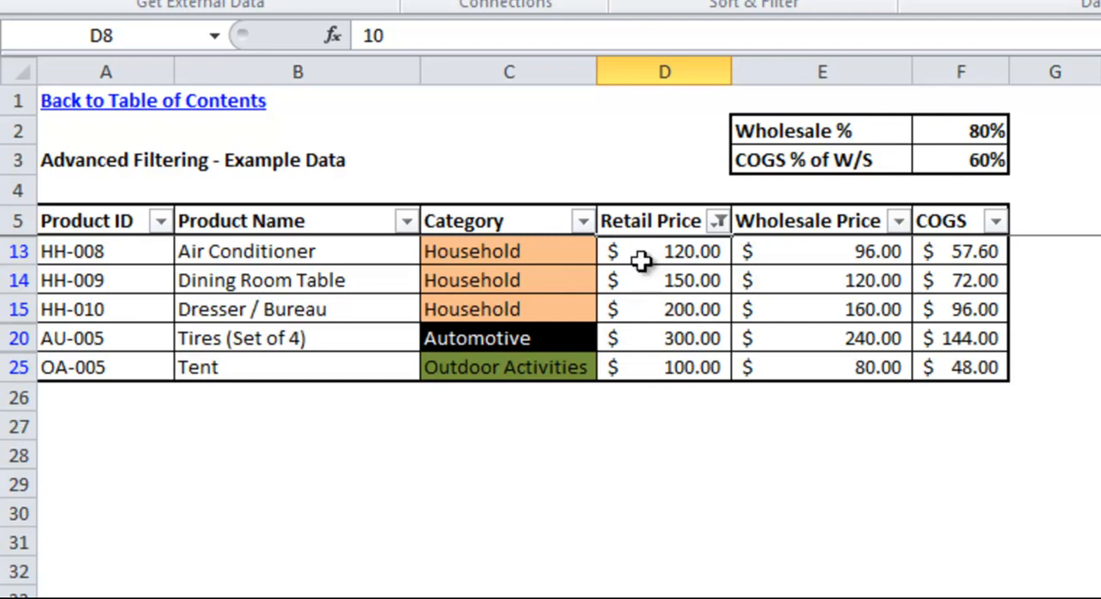
mouse_move(602, 375)
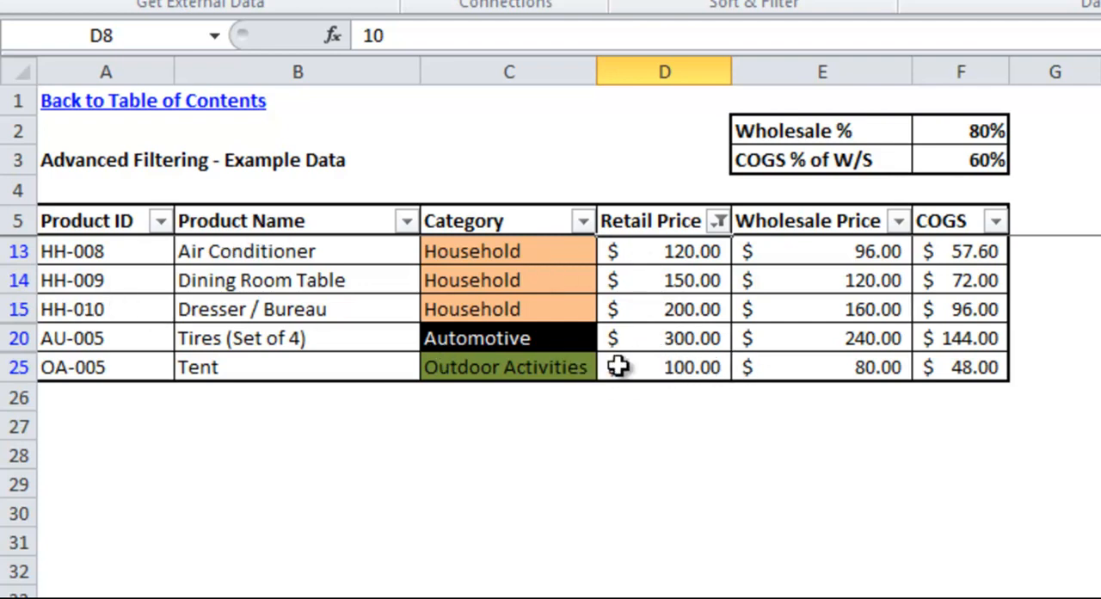
mouse_move(296, 324)
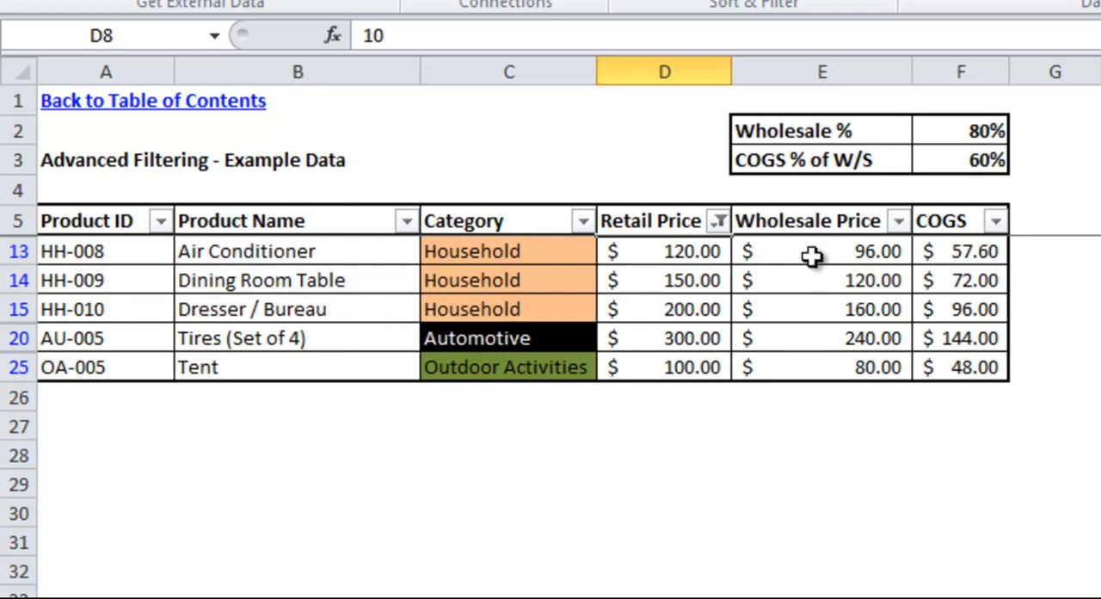
mouse_move(692, 279)
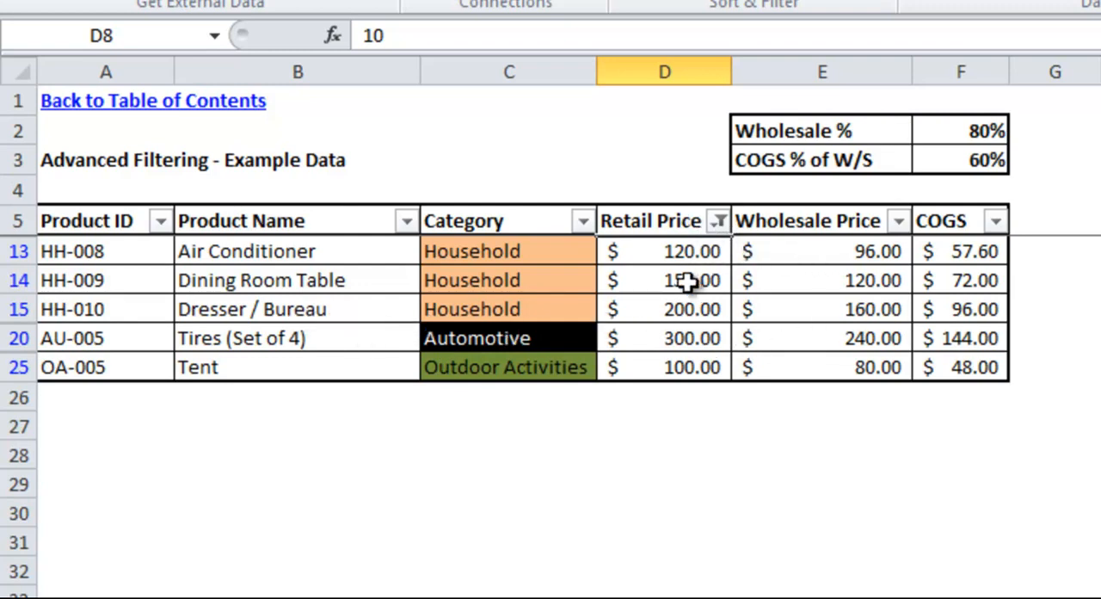
- Add a Product ID search filter for HH, leaving three Household rows priced $120–$200
left_click(160, 220)
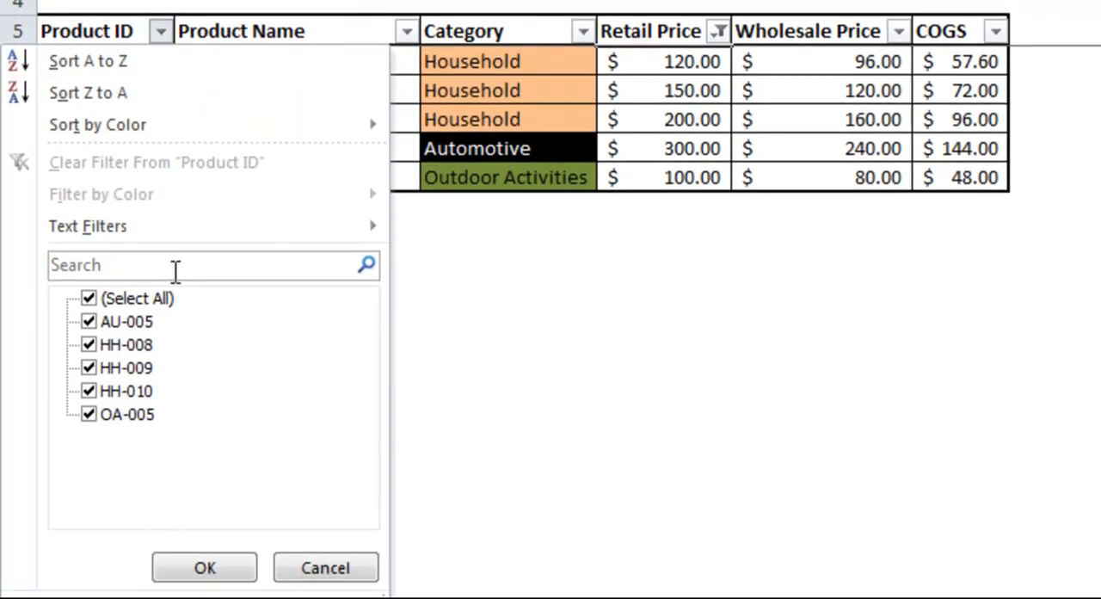
type("HH")
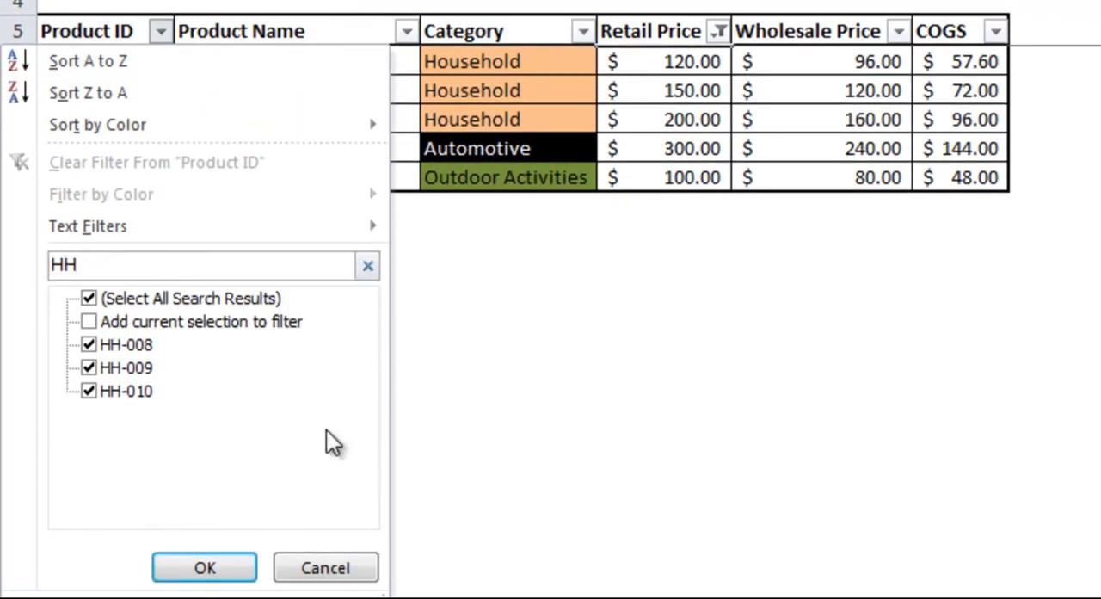
left_click(203, 568)
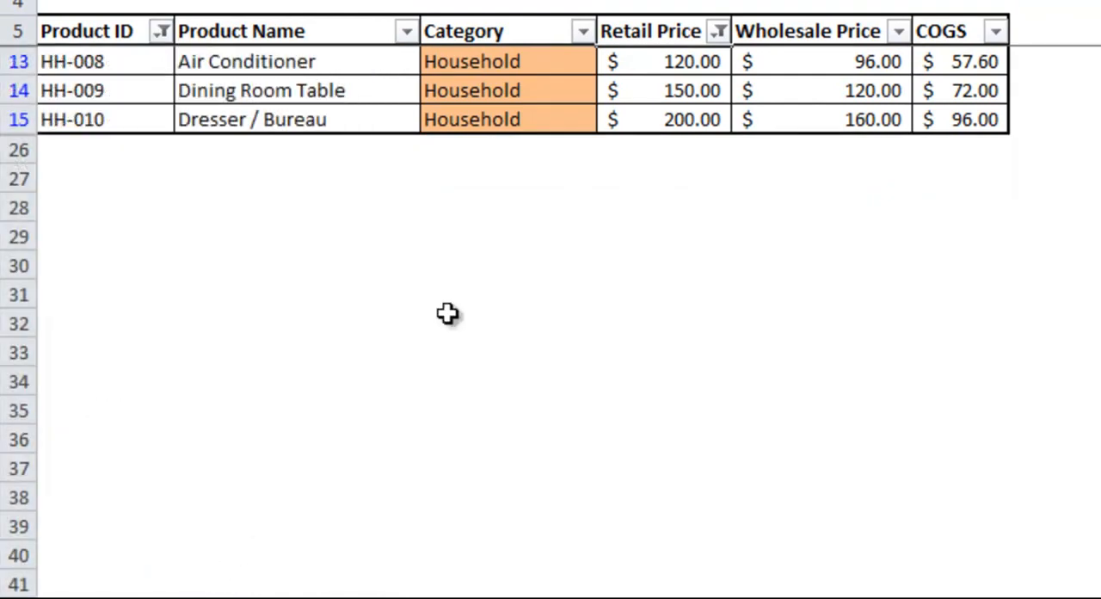
mouse_move(456, 90)
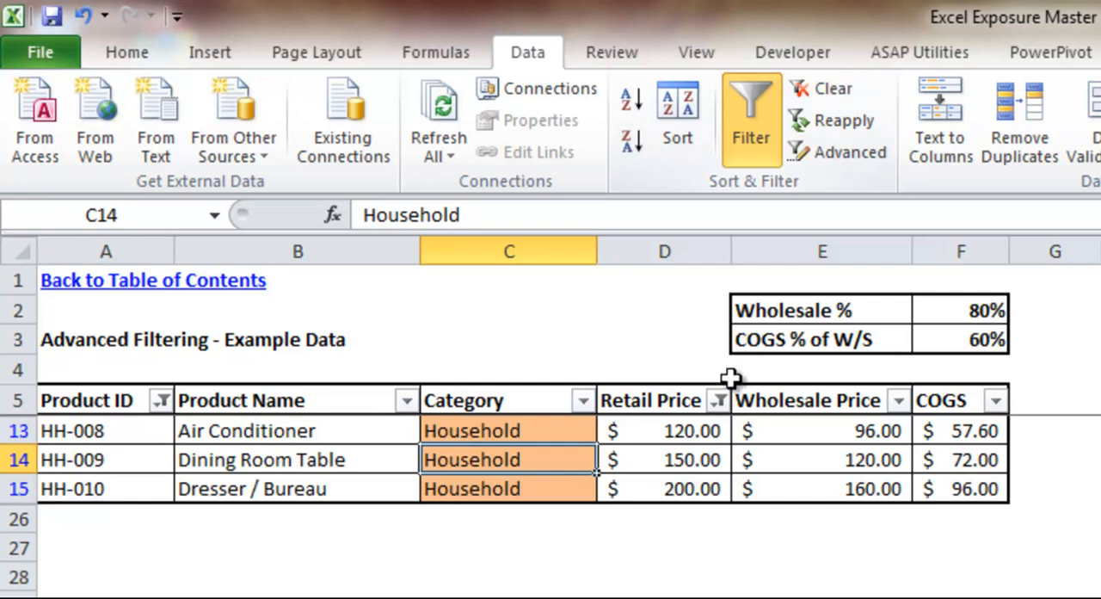
- Clear every filter via Data > Clear so all twenty product rows are listed again
left_click(719, 399)
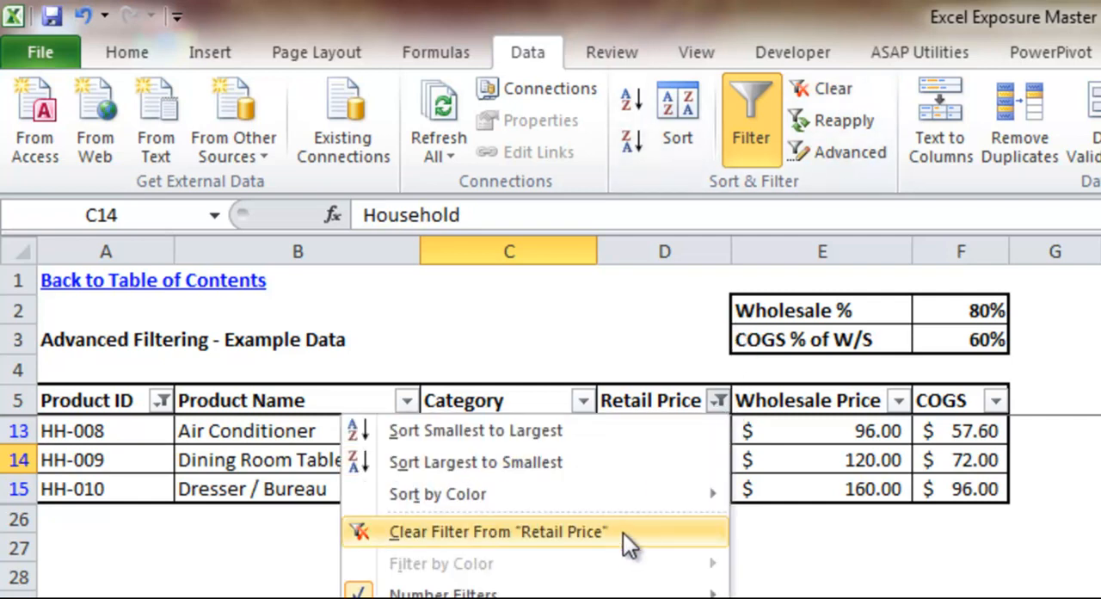
left_click(498, 530)
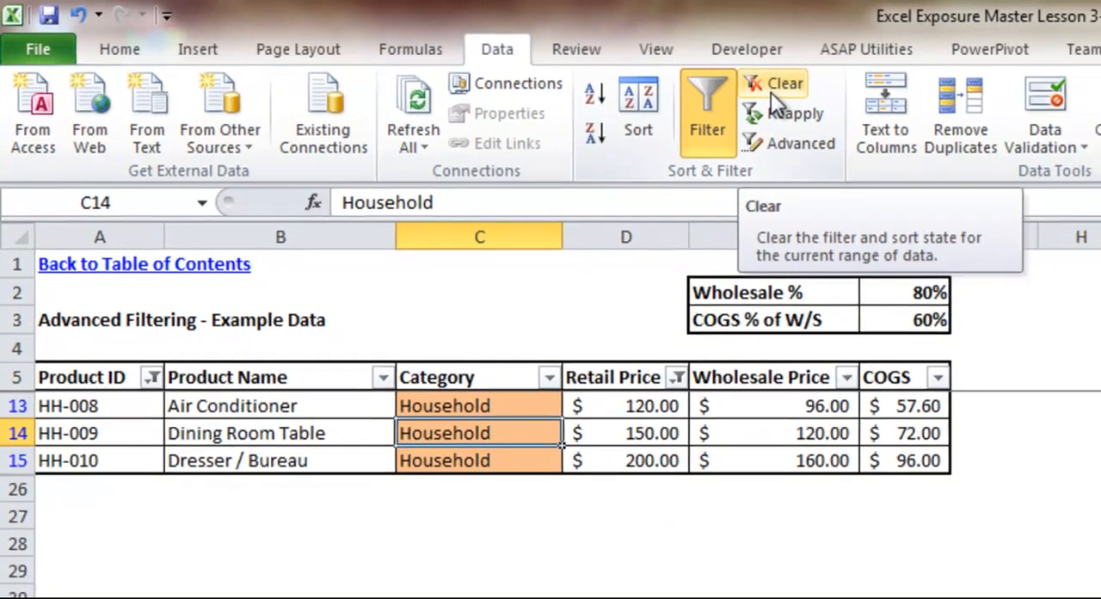
left_click(782, 83)
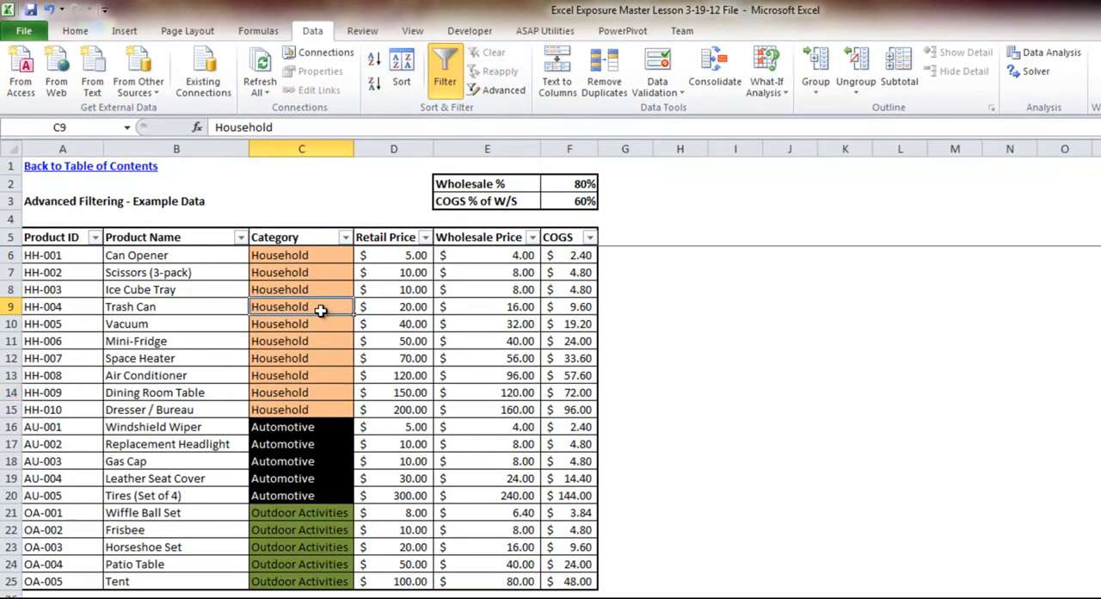
left_click(423, 237)
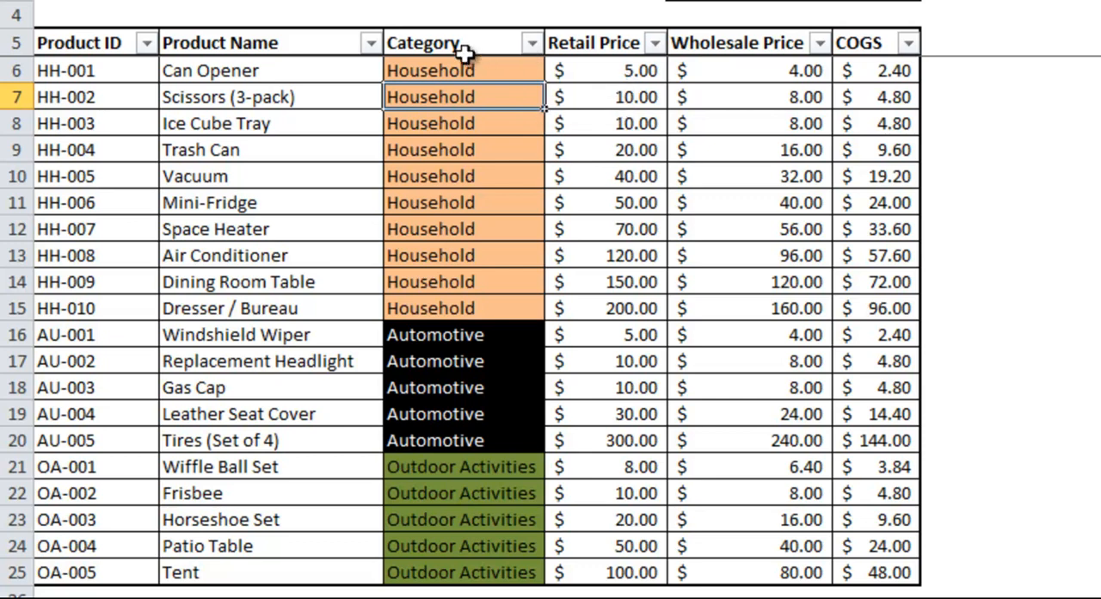
mouse_move(535, 434)
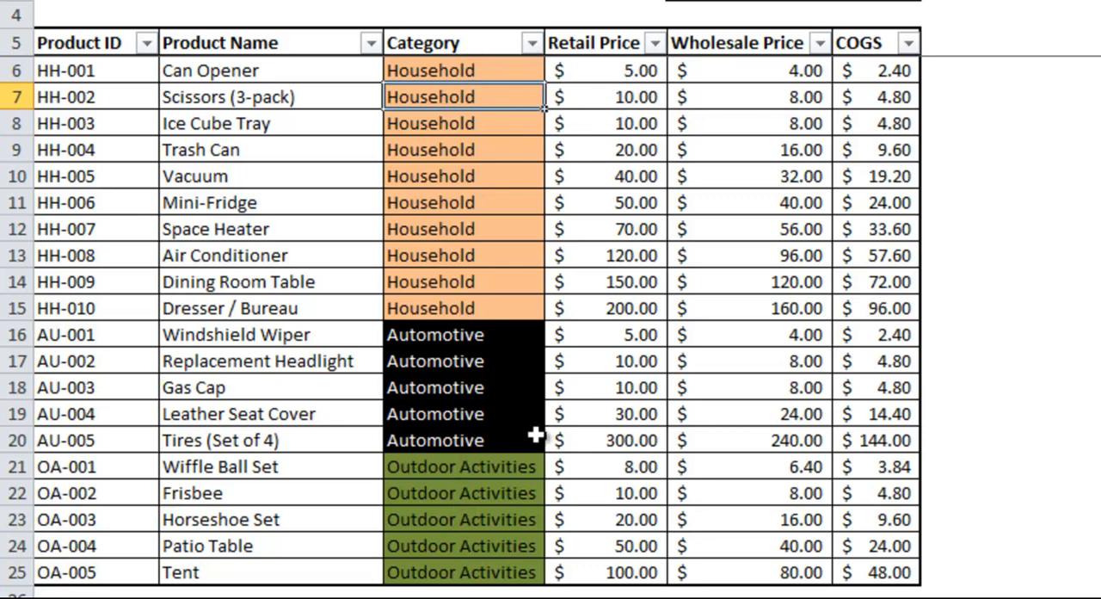
mouse_move(705, 86)
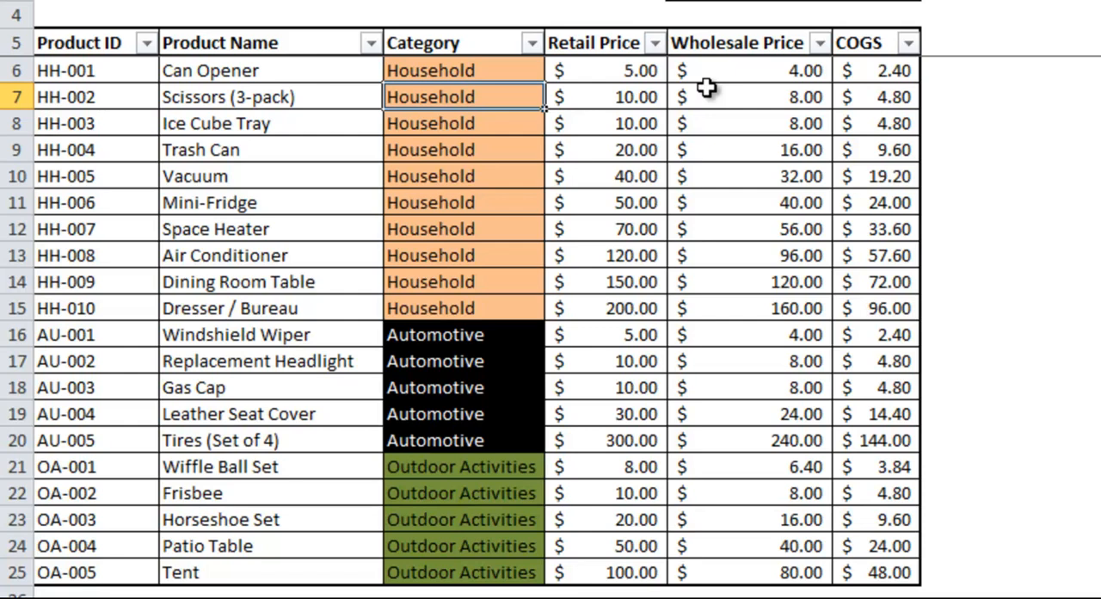
mouse_move(606, 78)
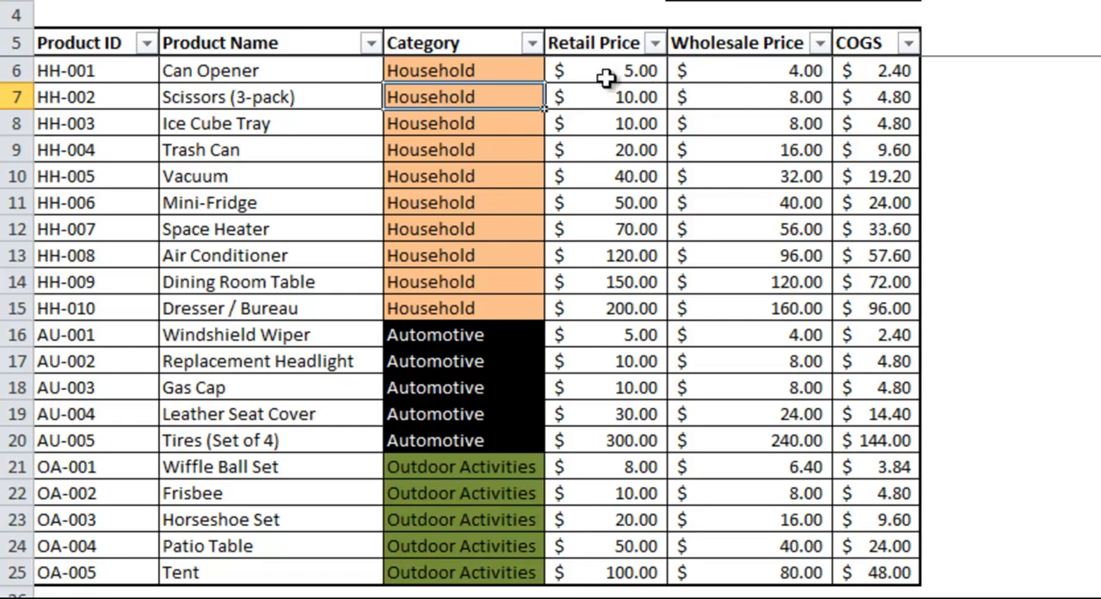
left_click(463, 71)
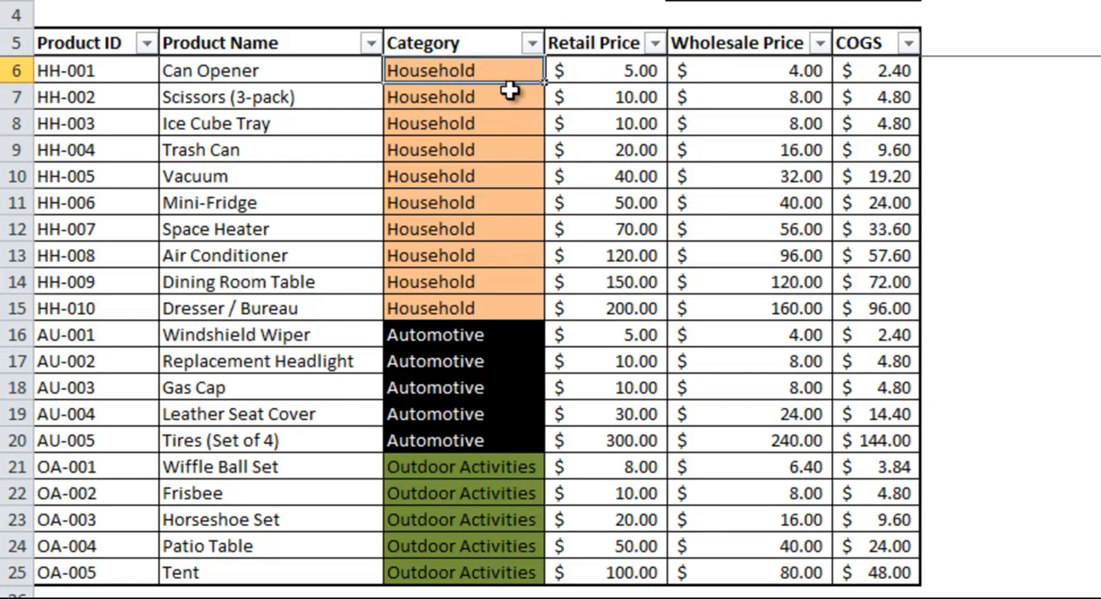
mouse_move(420, 288)
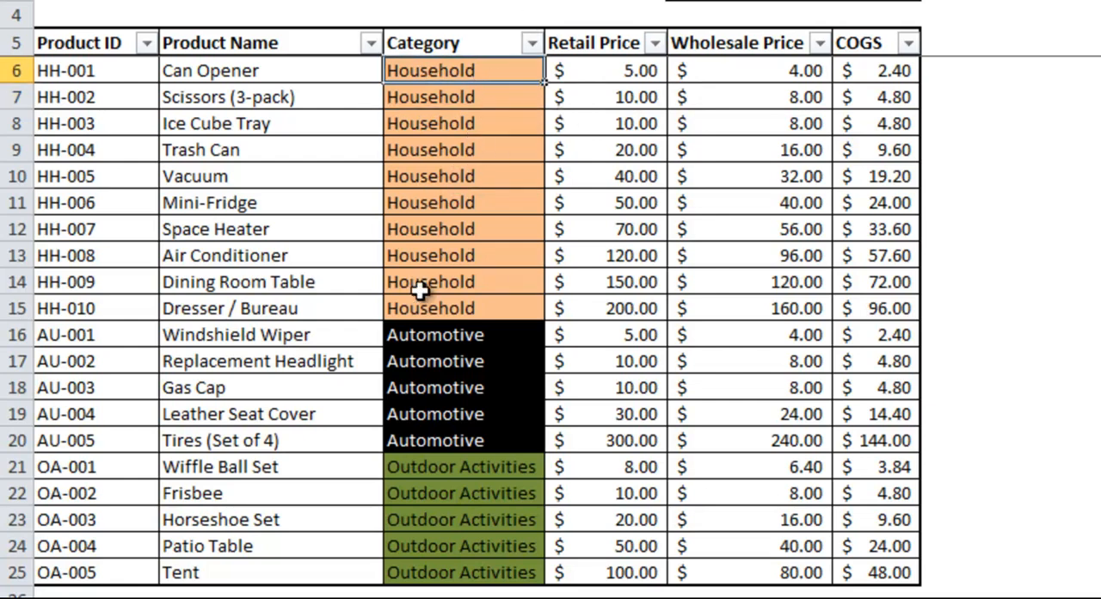
mouse_move(778, 60)
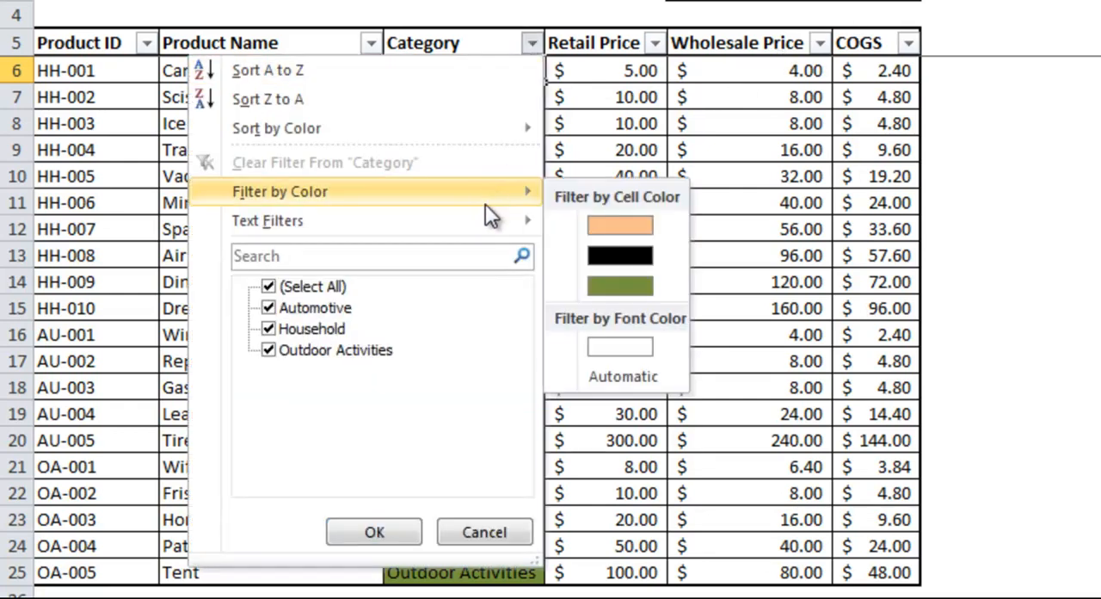
mouse_move(620, 225)
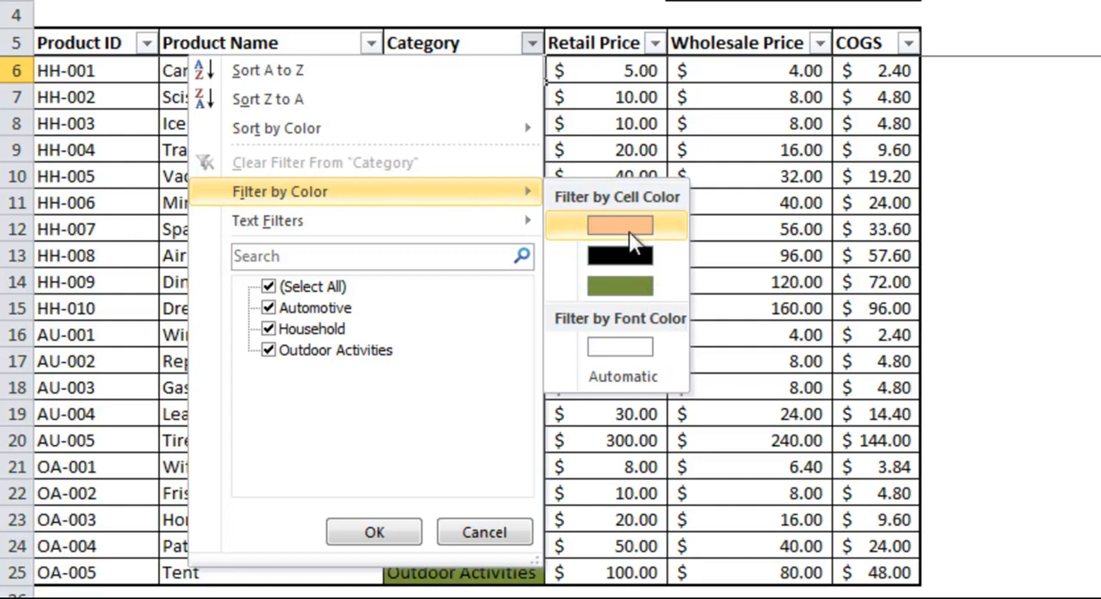
- Filter Category by black cell colour, leaving only Automotive rows AU-001 to AU-005
left_click(619, 224)
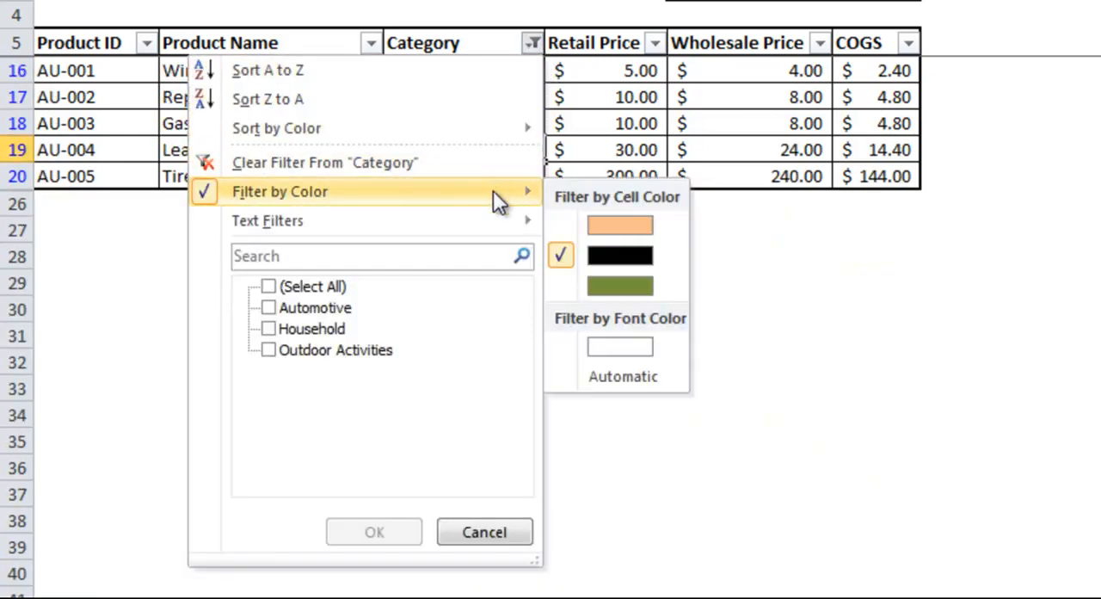
mouse_move(620, 226)
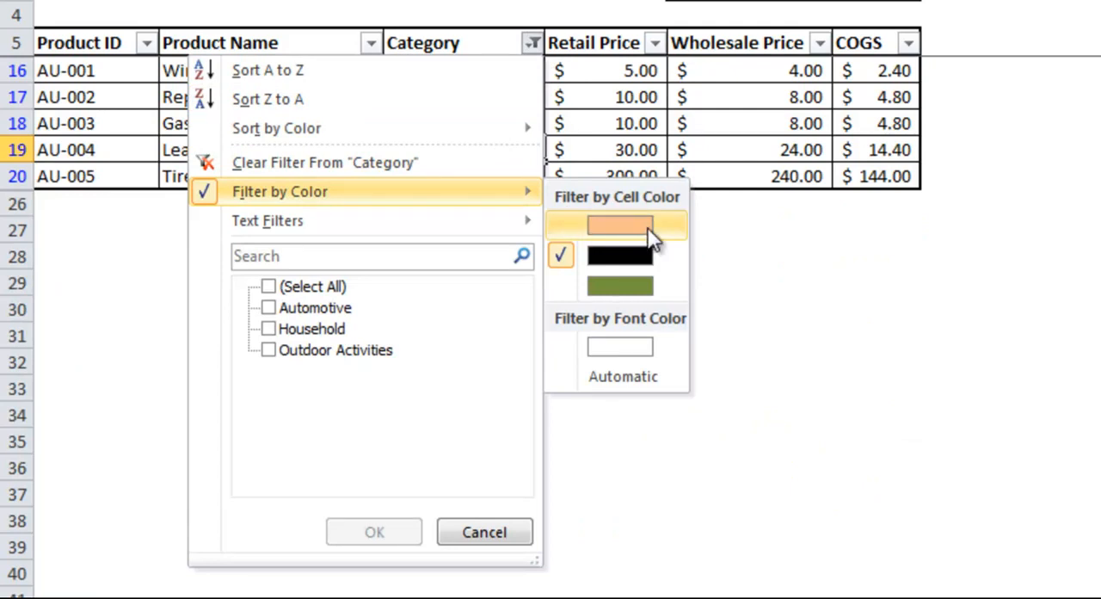
mouse_move(358, 176)
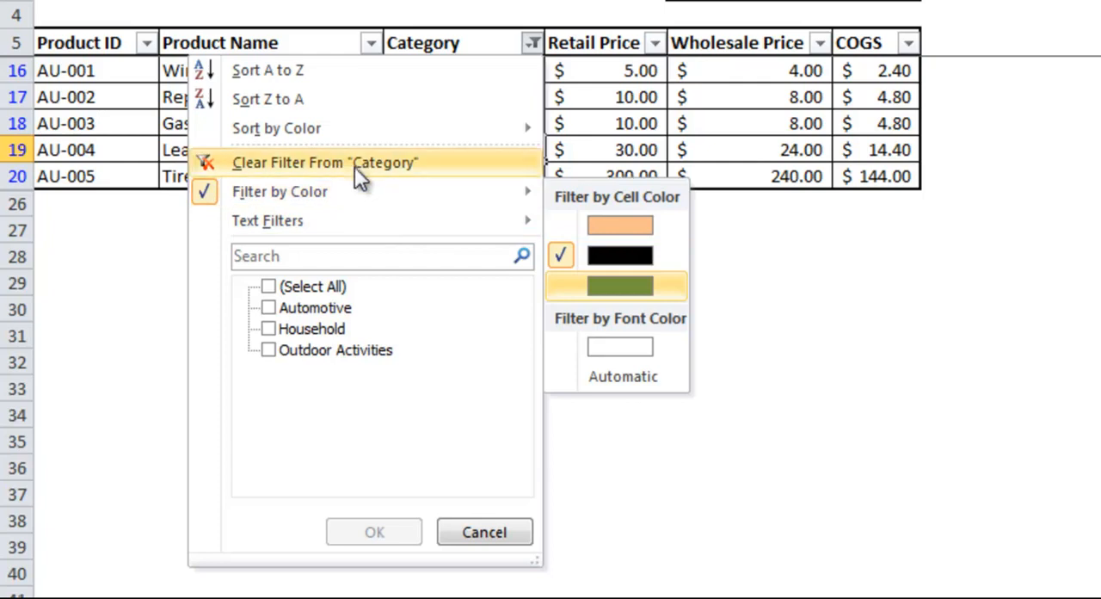
- Clear the colour filter from Category so all twenty product rows show again
left_click(325, 162)
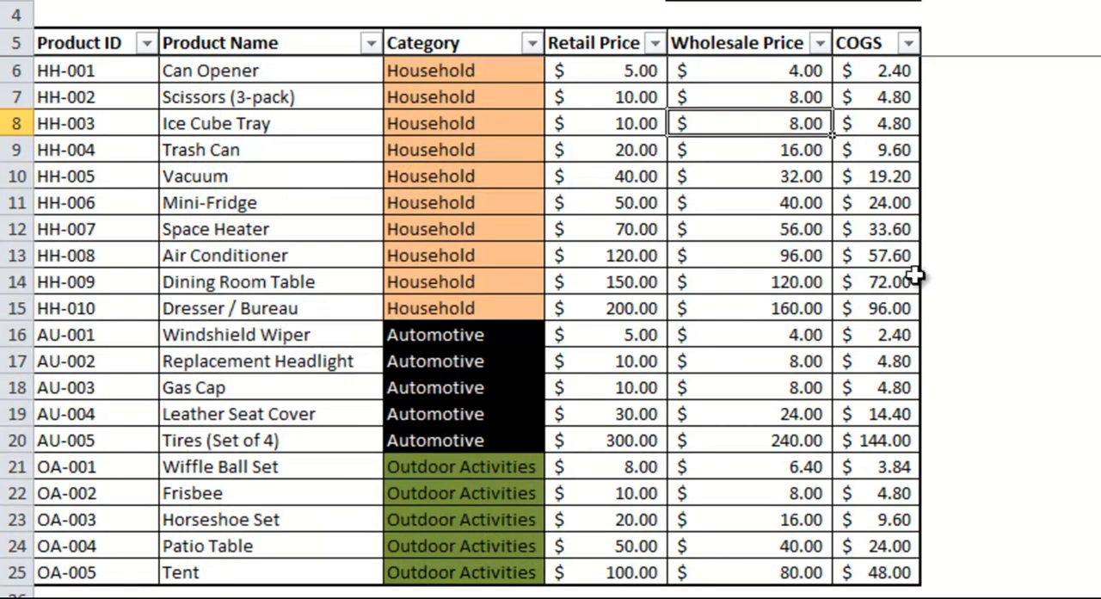
left_click(960, 97)
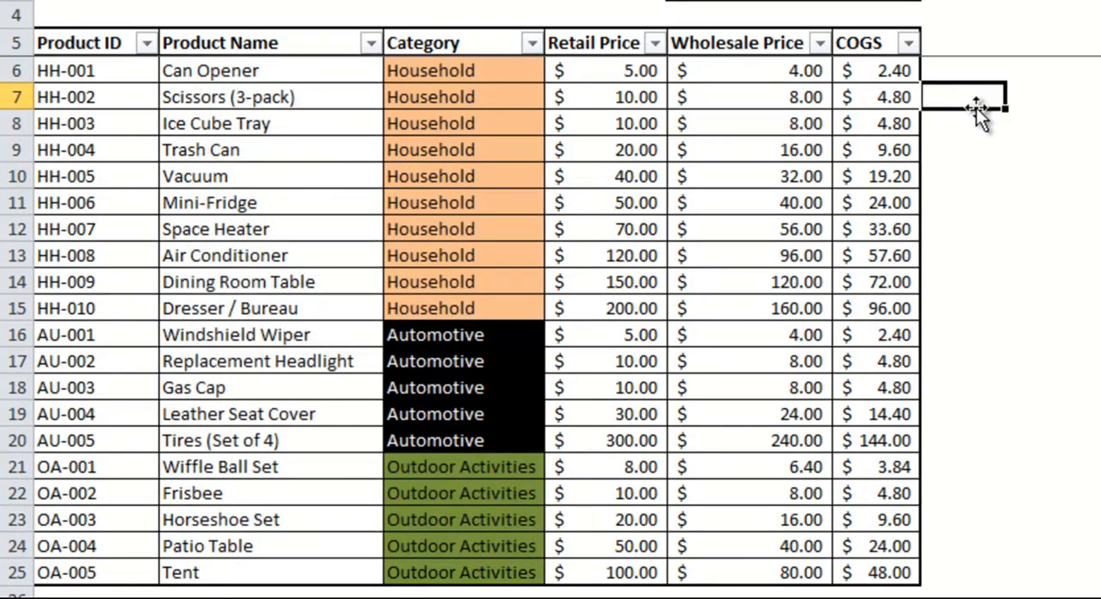
mouse_move(1093, 124)
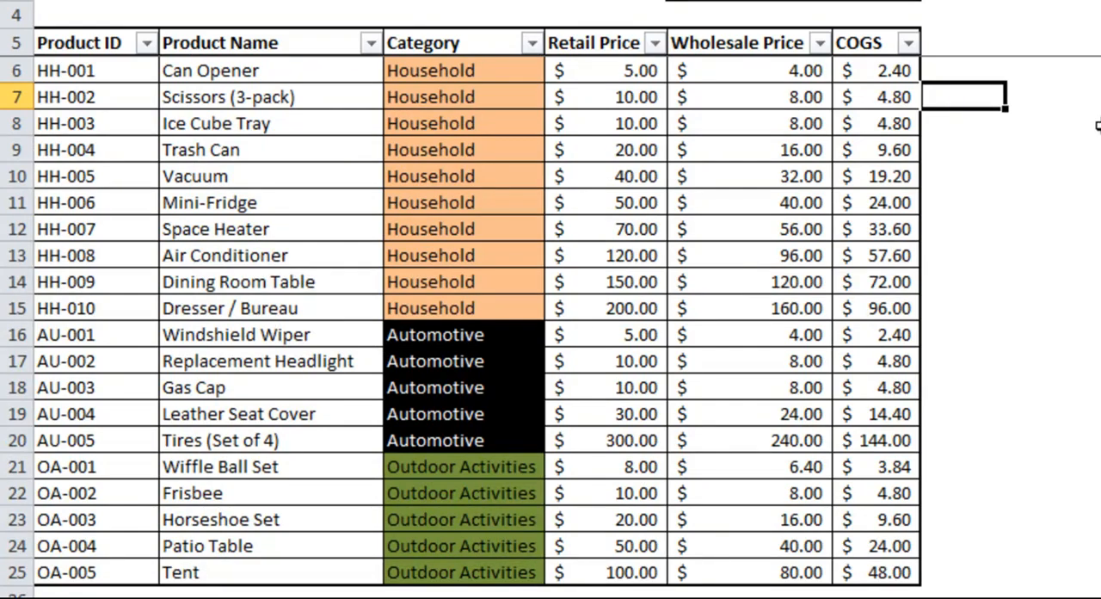